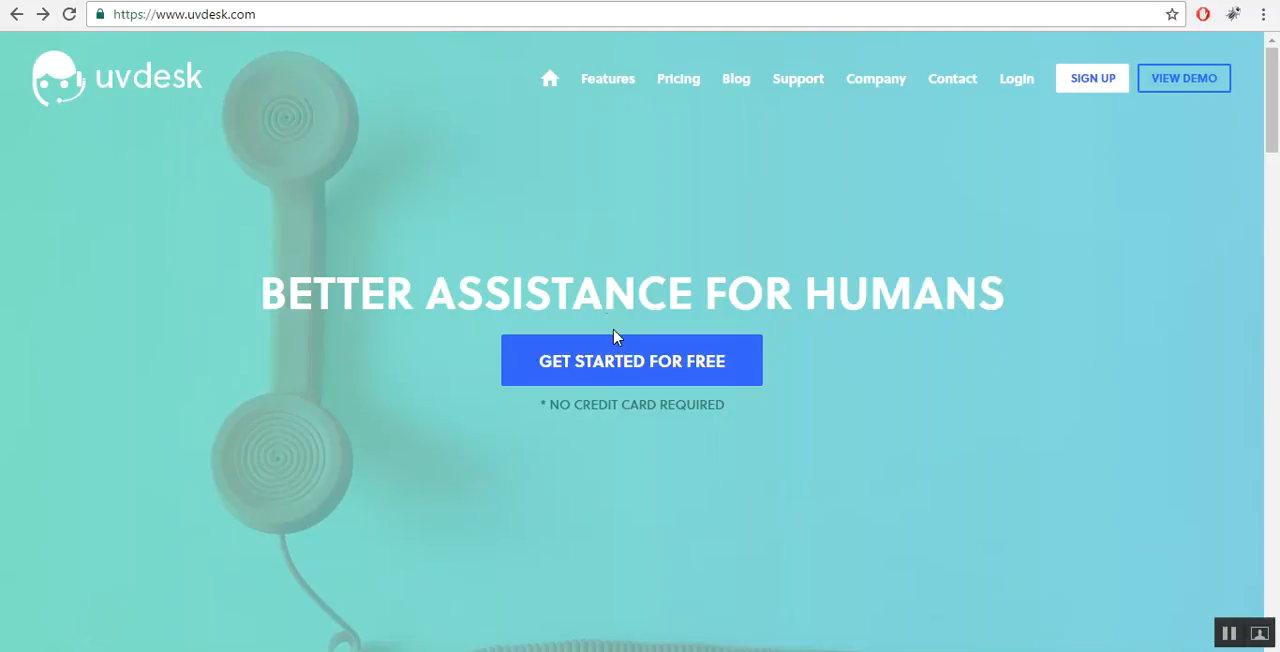
{"action": "mouse_move", "coordinate": [674, 518]}
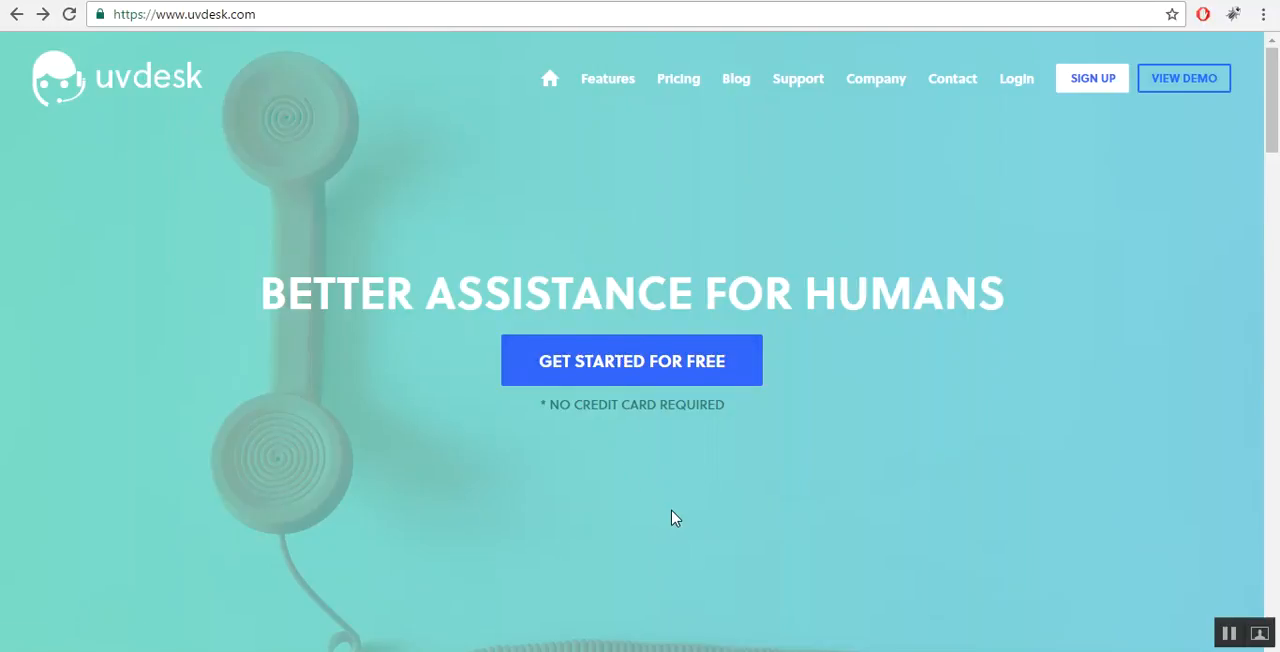
{"action": "mouse_move", "coordinate": [678, 515]}
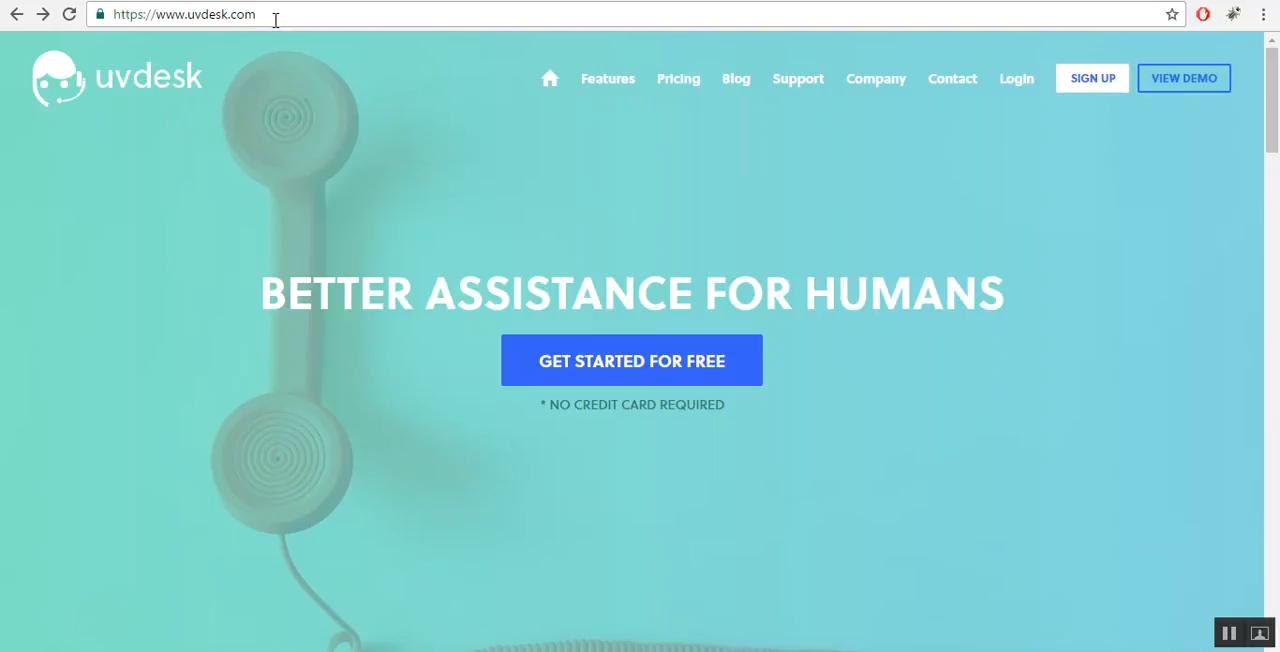
{"action": "mouse_move", "coordinate": [1101, 121]}
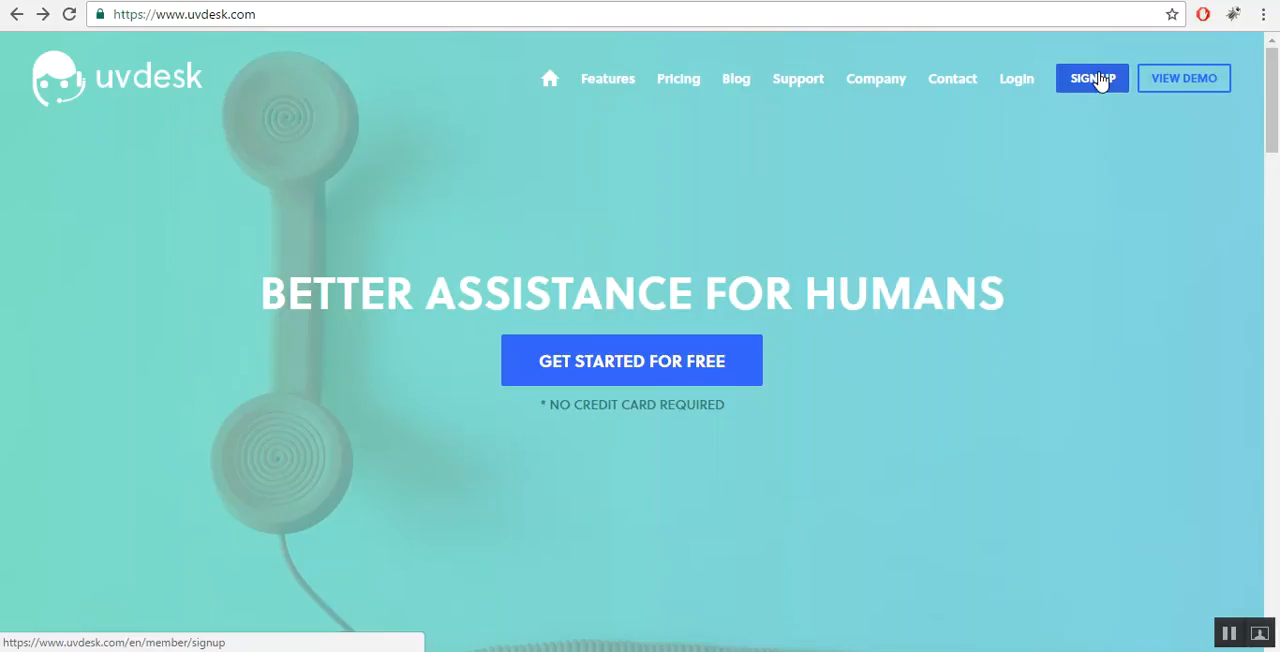
- Start a sign-up with company name 'Webkul' and website domain 'system'
{"action": "left_click", "coordinate": [1092, 78]}
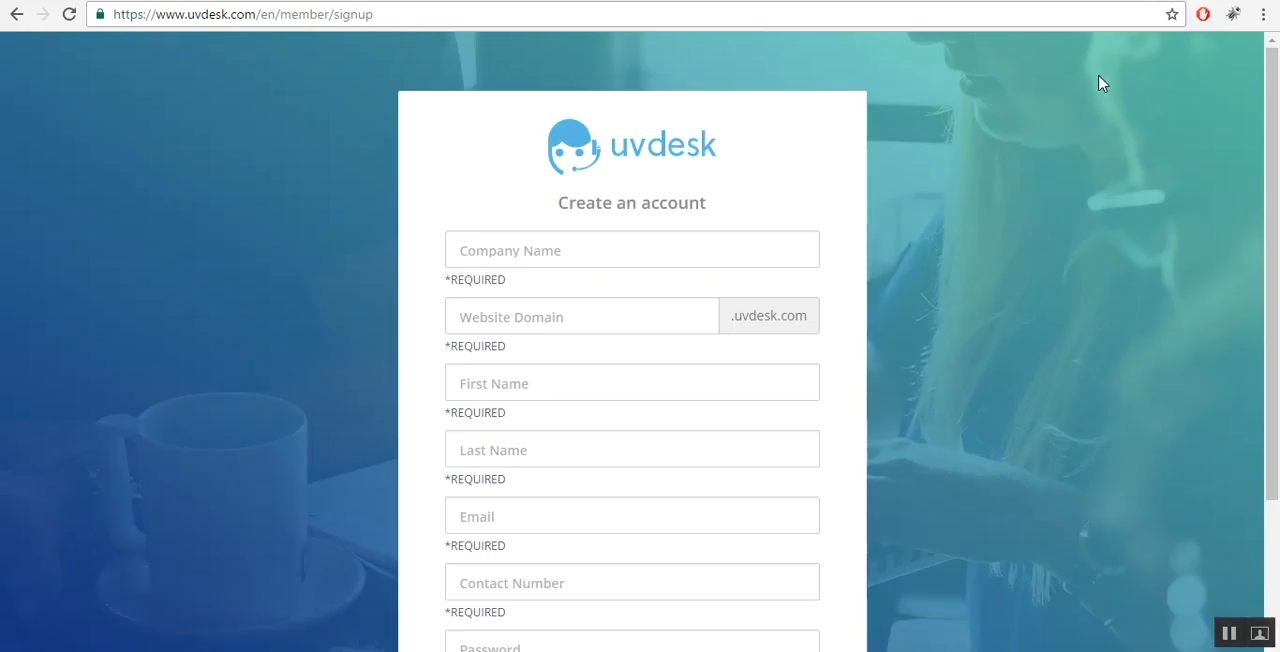
{"action": "mouse_move", "coordinate": [922, 247]}
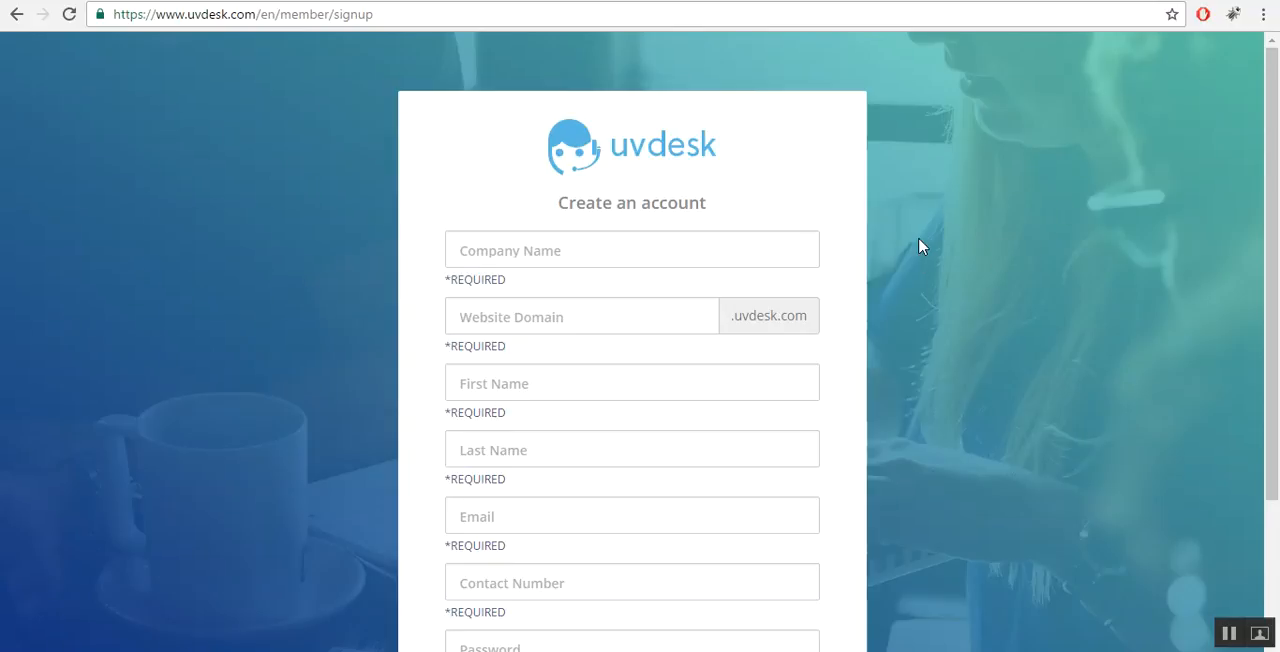
{"action": "mouse_move", "coordinate": [958, 309]}
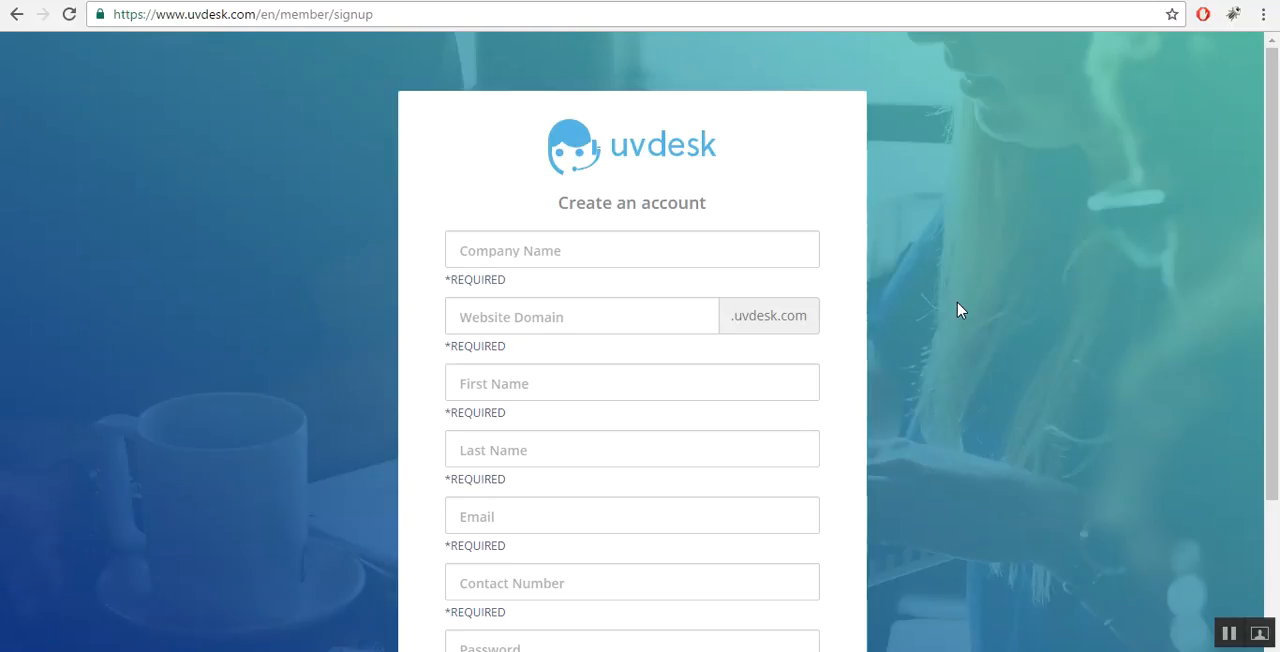
{"action": "mouse_move", "coordinate": [818, 258]}
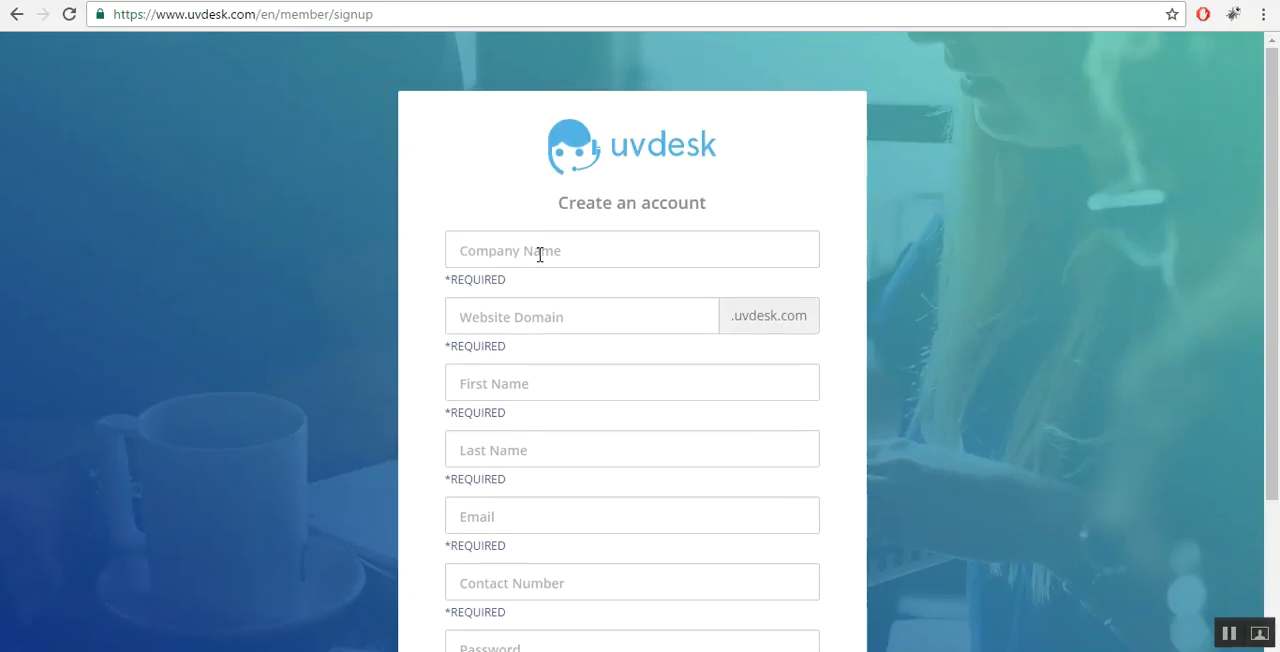
{"action": "left_click", "coordinate": [631, 249]}
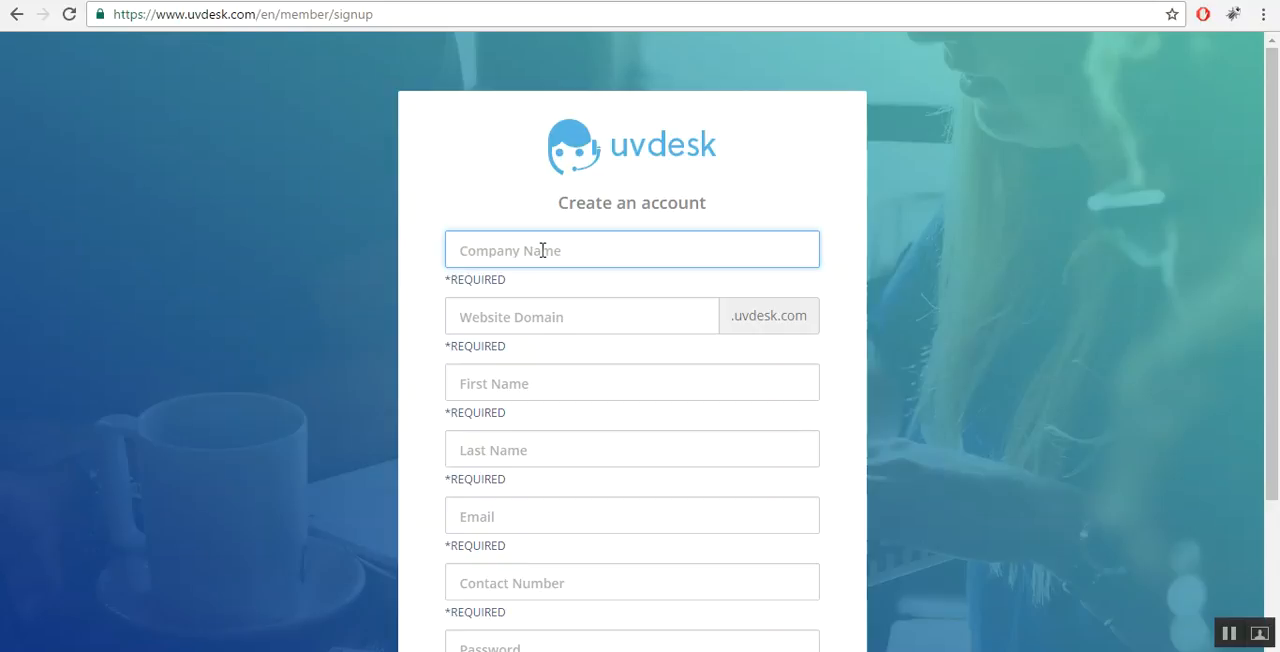
{"action": "type", "text": "Webkul"}
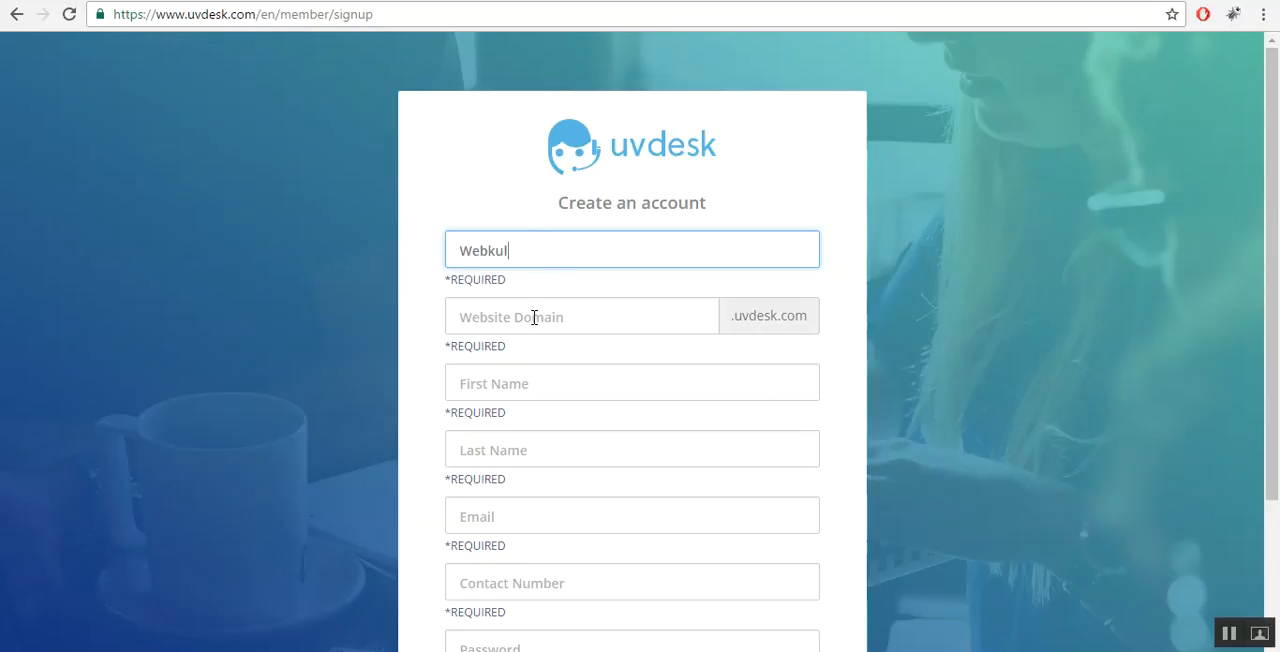
{"action": "left_click", "coordinate": [581, 316]}
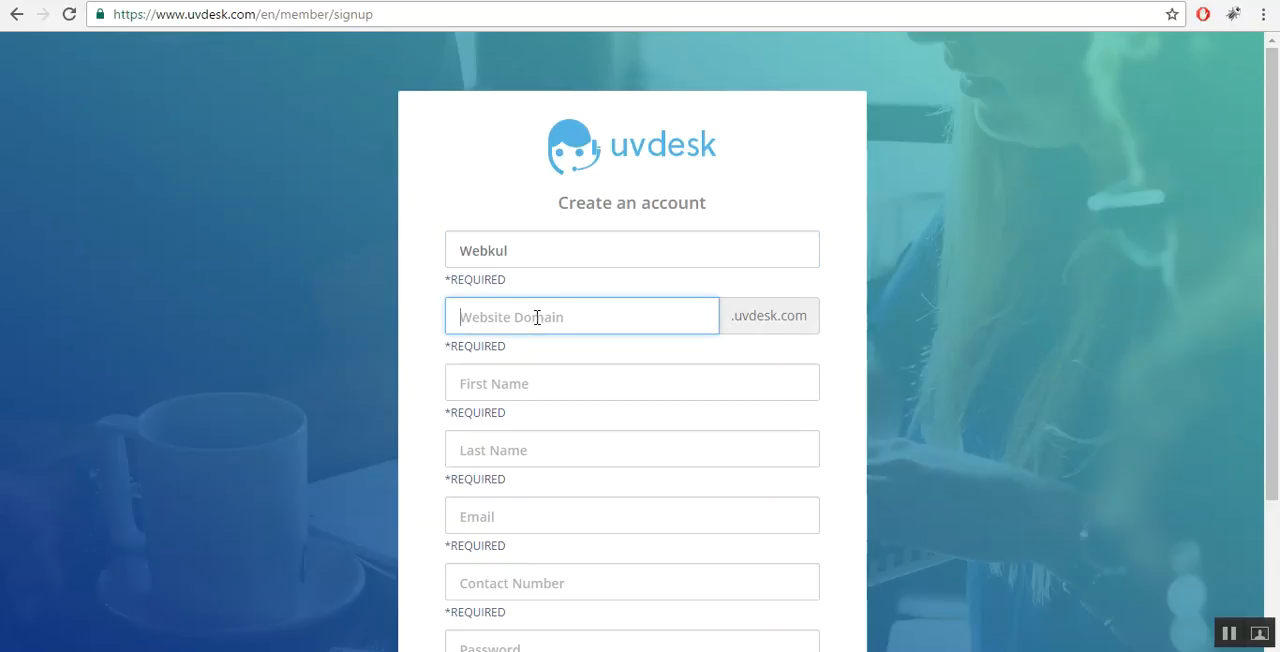
{"action": "type", "text": "system"}
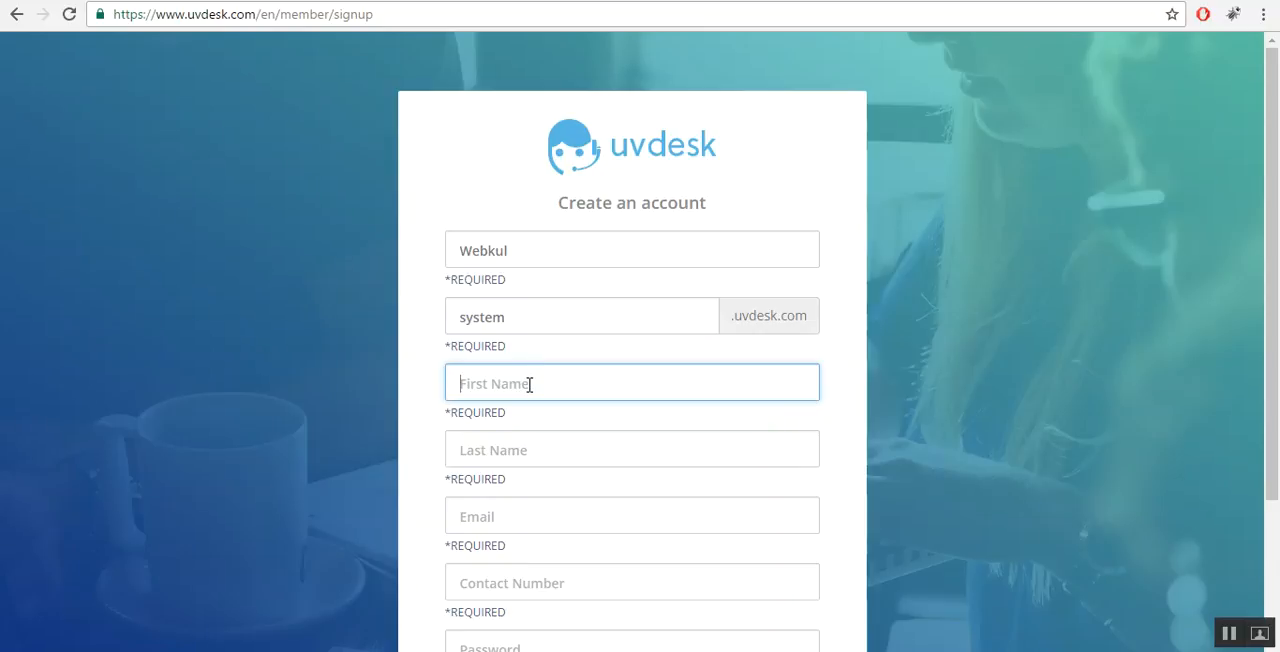
- Enter first and last name, the suggested zondoc email, and contact number 1234556
{"action": "type", "text": "z"}
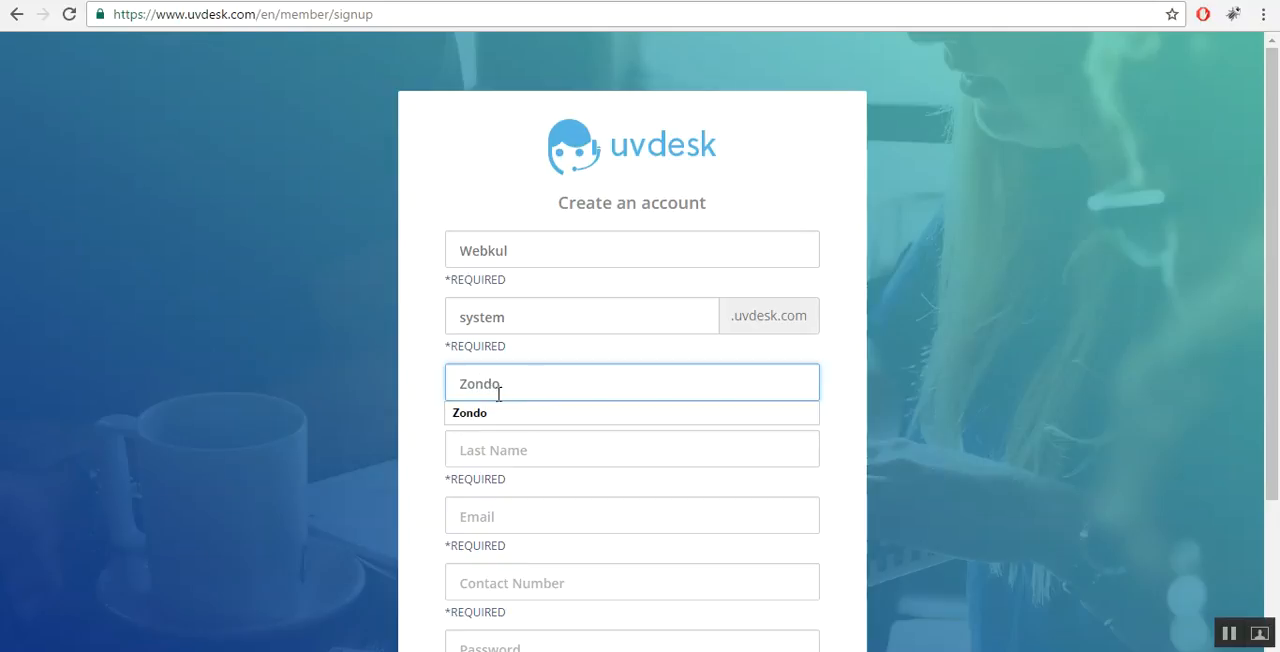
{"action": "type", "text": "Cape"}
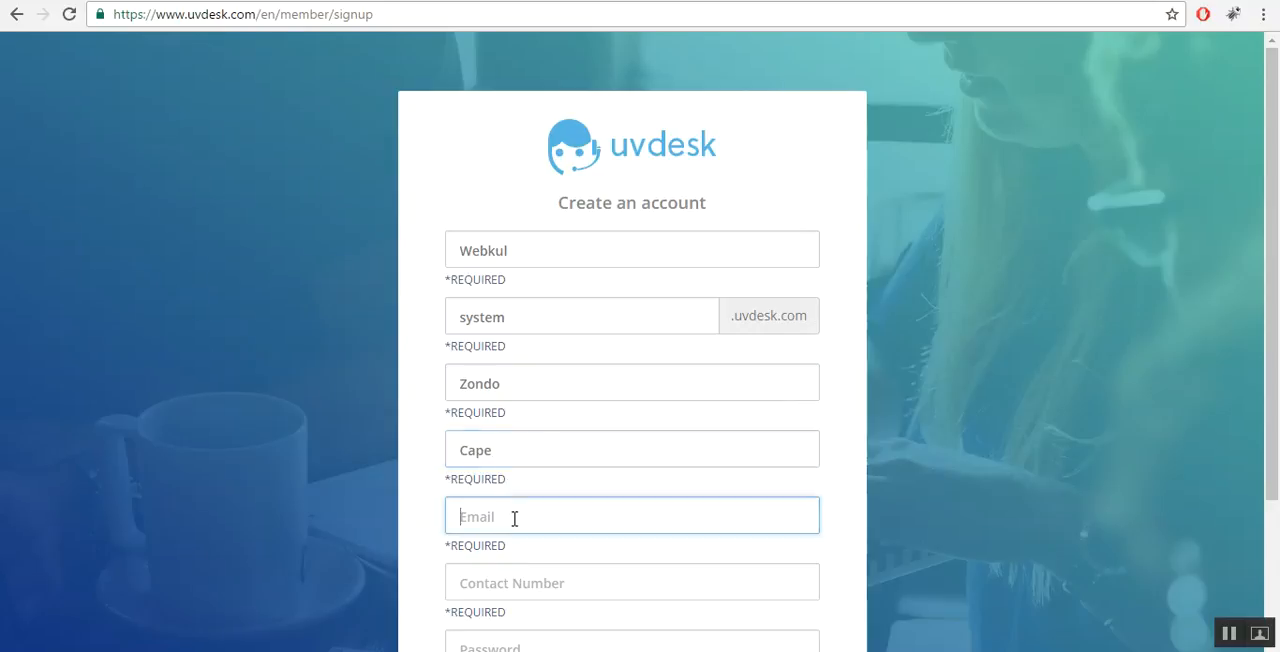
{"action": "mouse_move", "coordinate": [550, 498]}
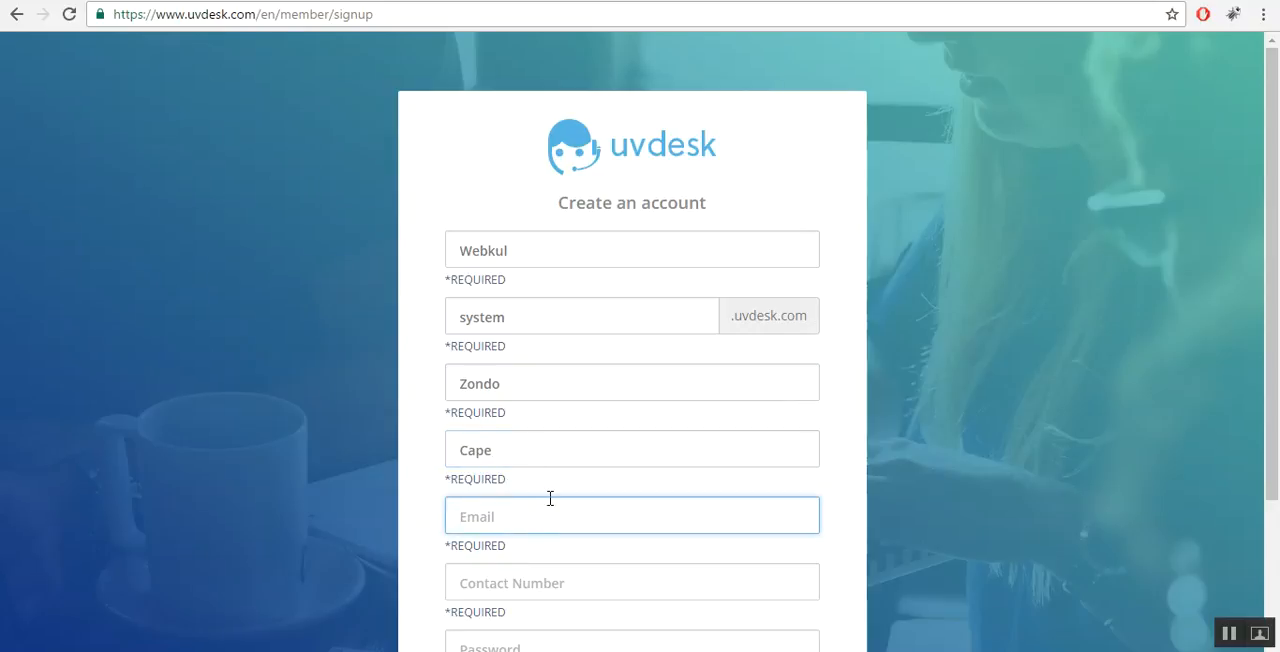
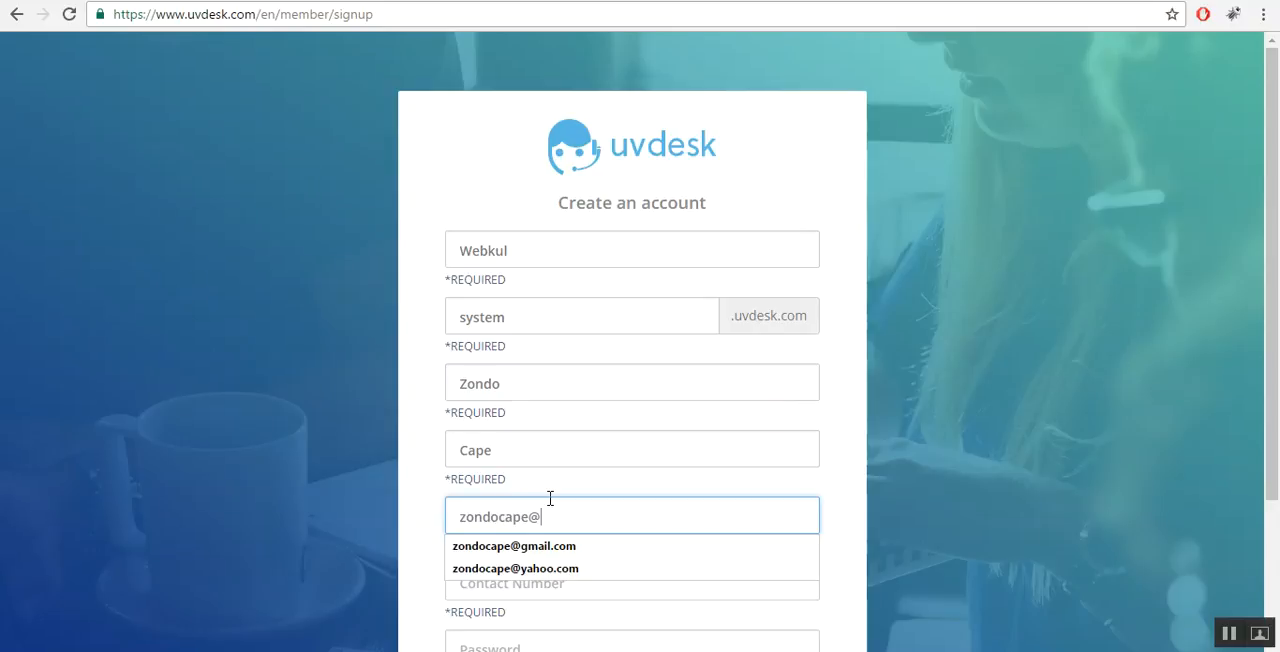
{"action": "left_click", "coordinate": [514, 568]}
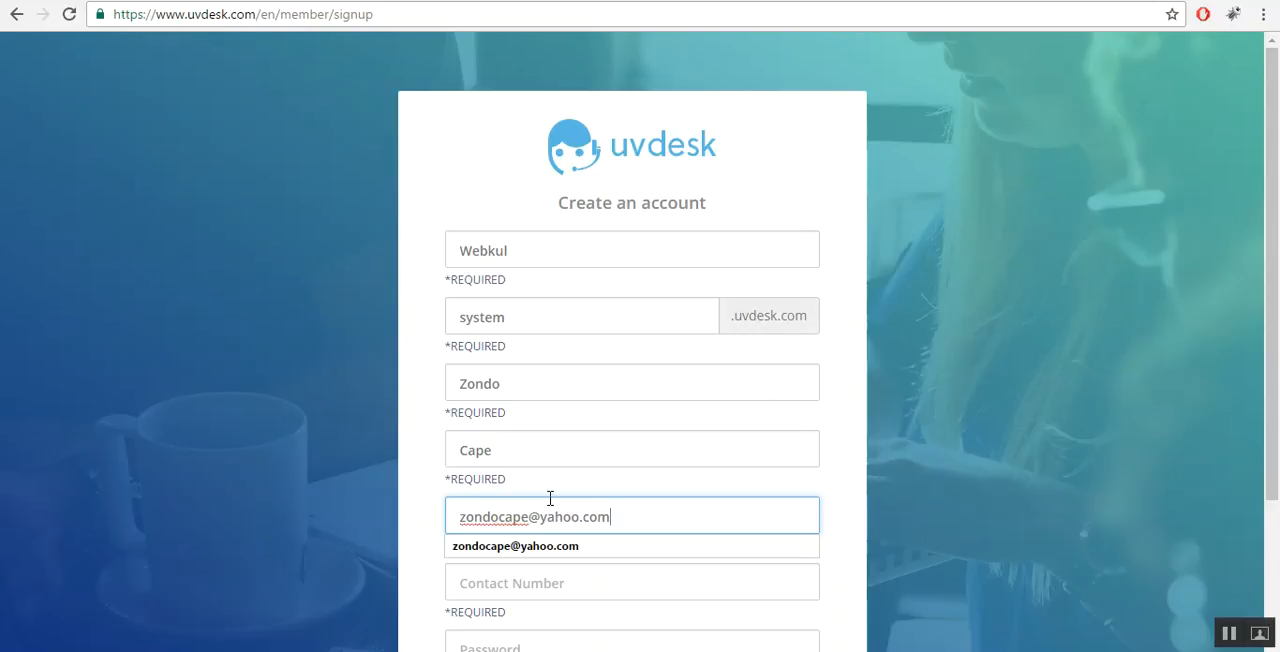
{"action": "left_click", "coordinate": [632, 582]}
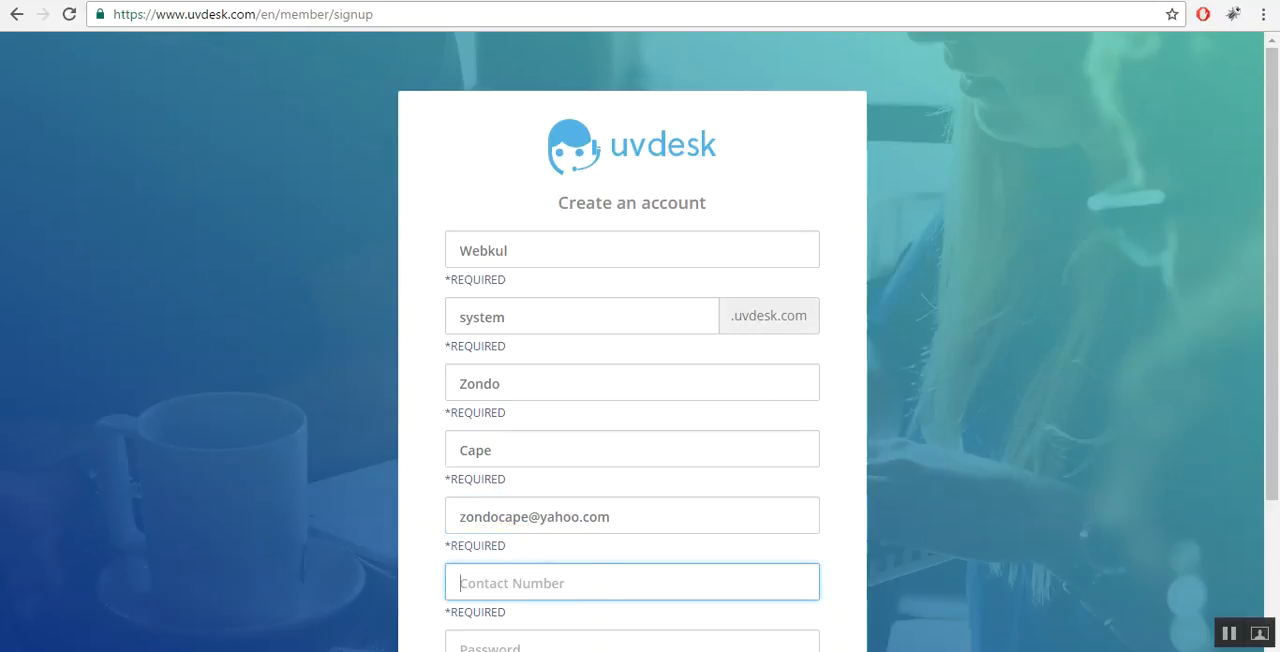
{"action": "type", "text": "1234556"}
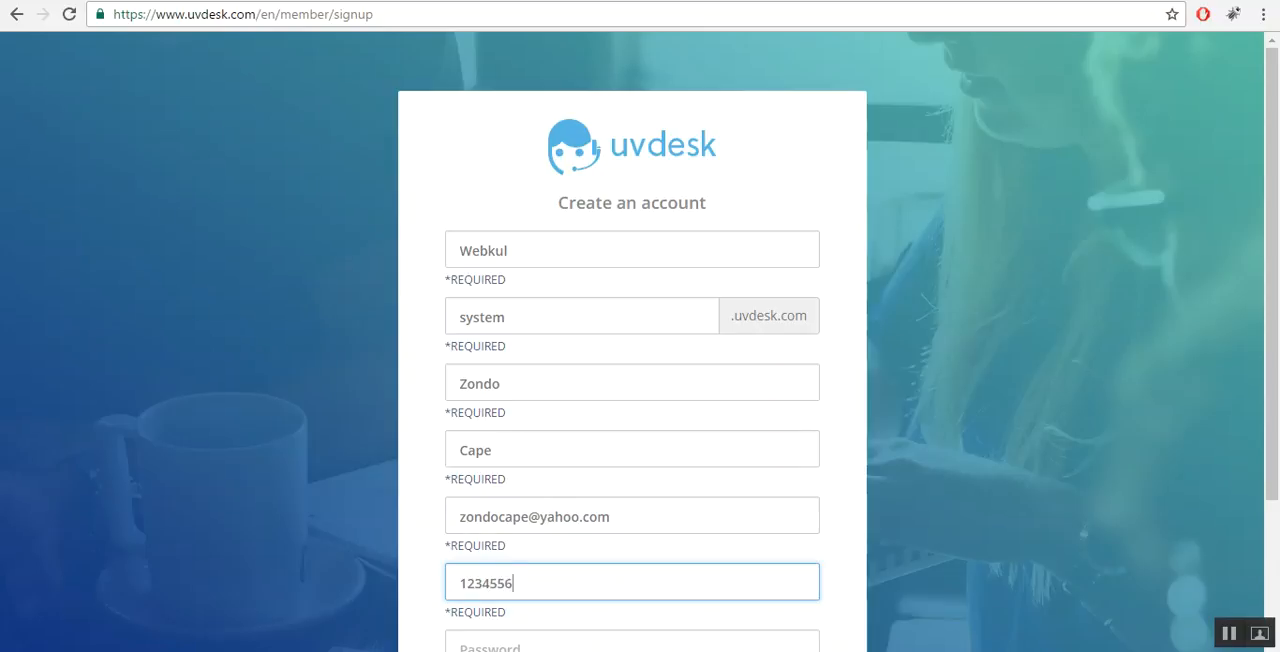
- Enter a password and submit the sign-up with Create an account
{"action": "scroll", "scroll_direction": "down", "scroll_amount": 3}
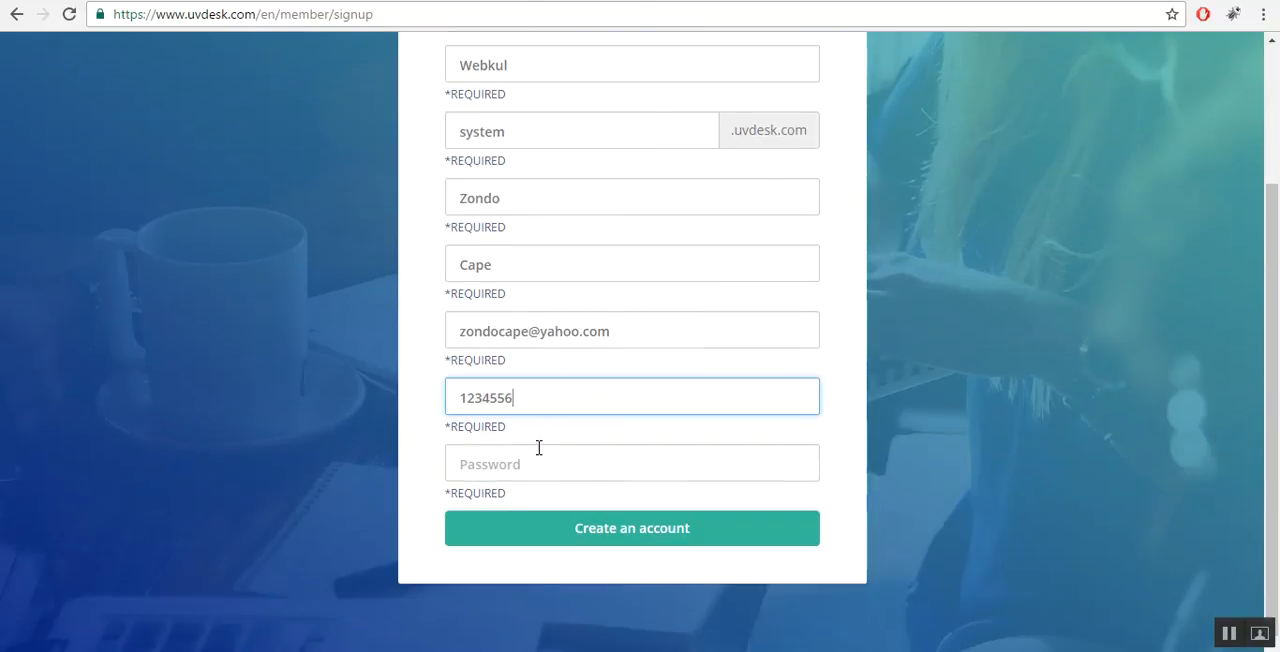
{"action": "left_click", "coordinate": [632, 463]}
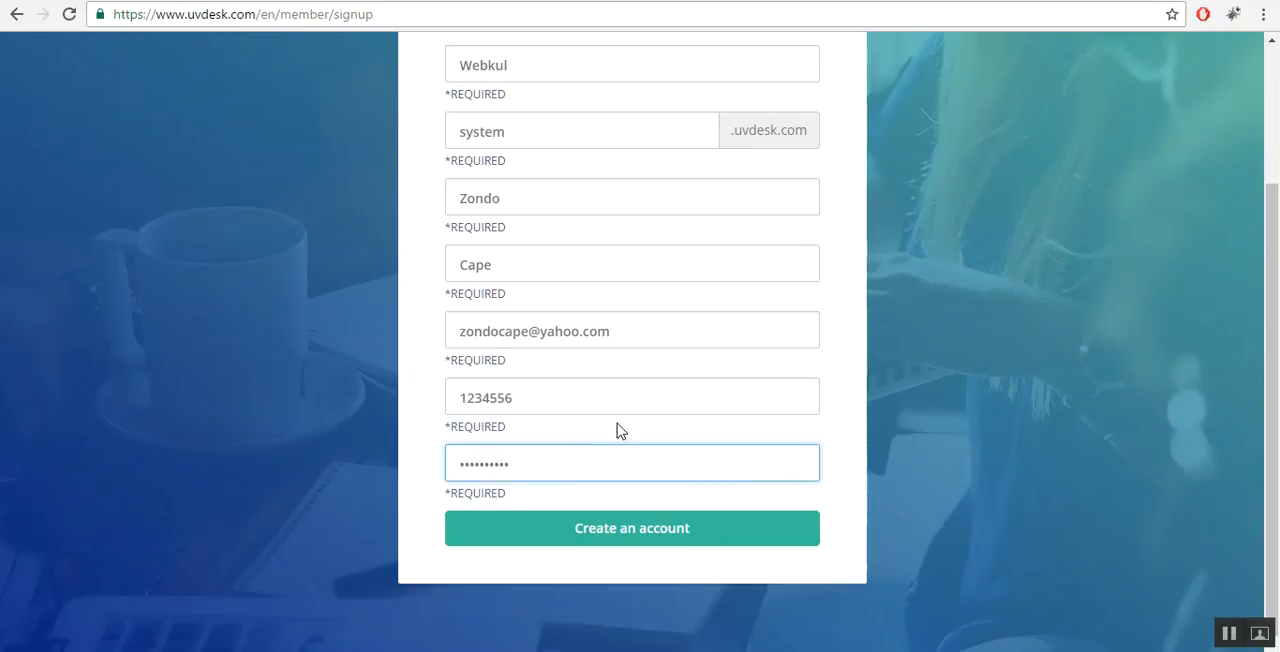
{"action": "left_click", "coordinate": [632, 528]}
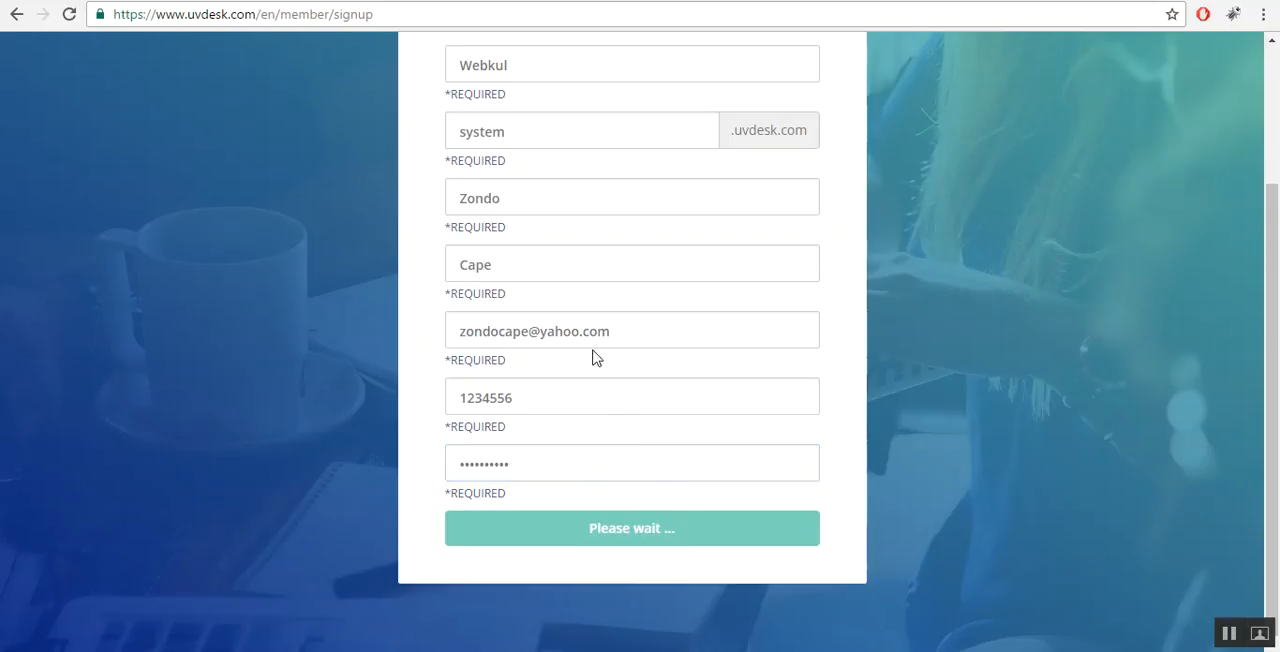
{"action": "left_click", "coordinate": [631, 528]}
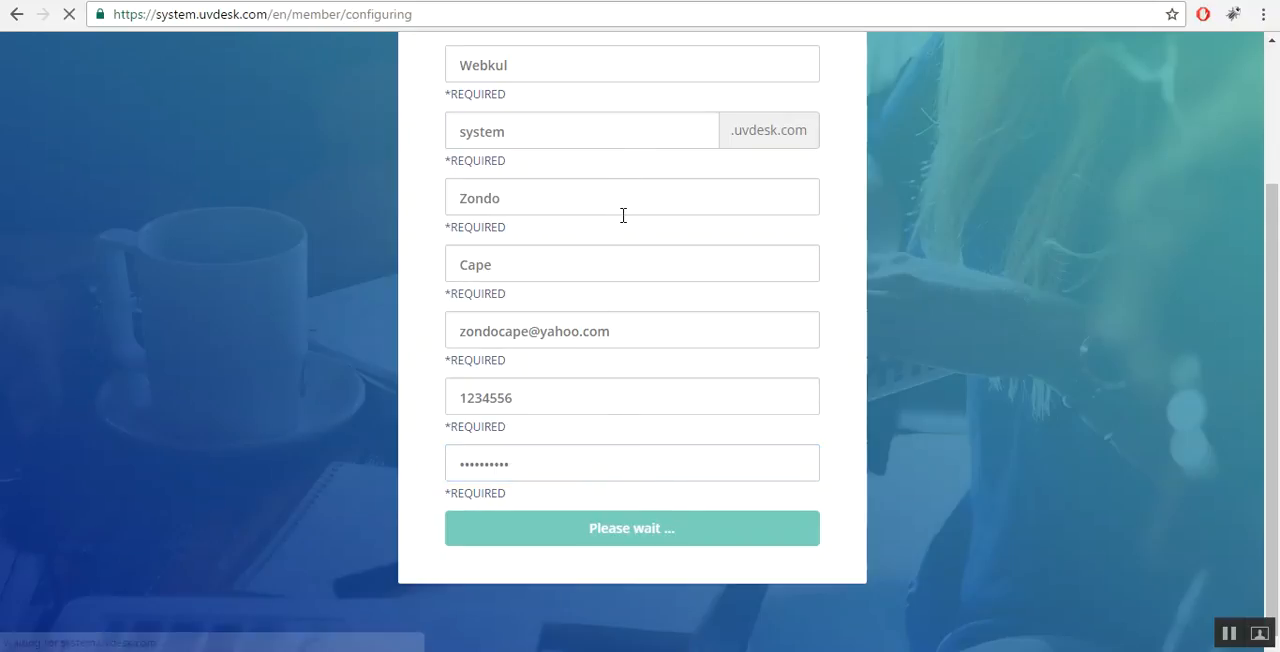
{"action": "left_click", "coordinate": [632, 528]}
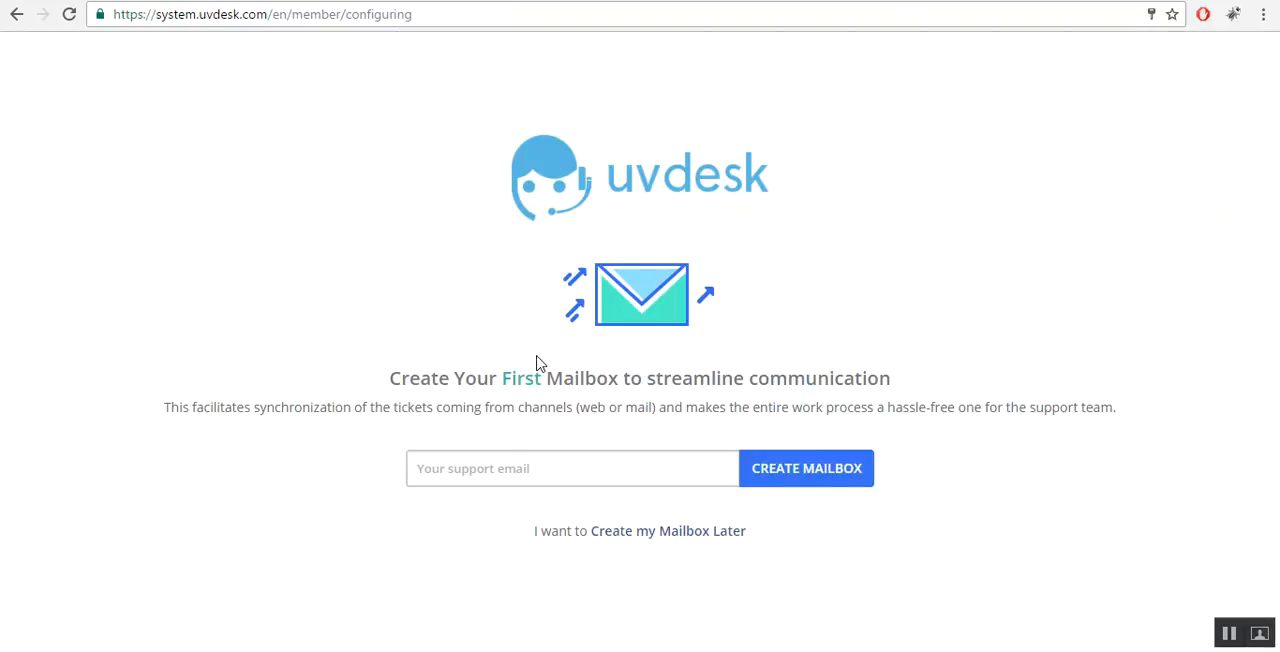
{"action": "mouse_move", "coordinate": [240, 406]}
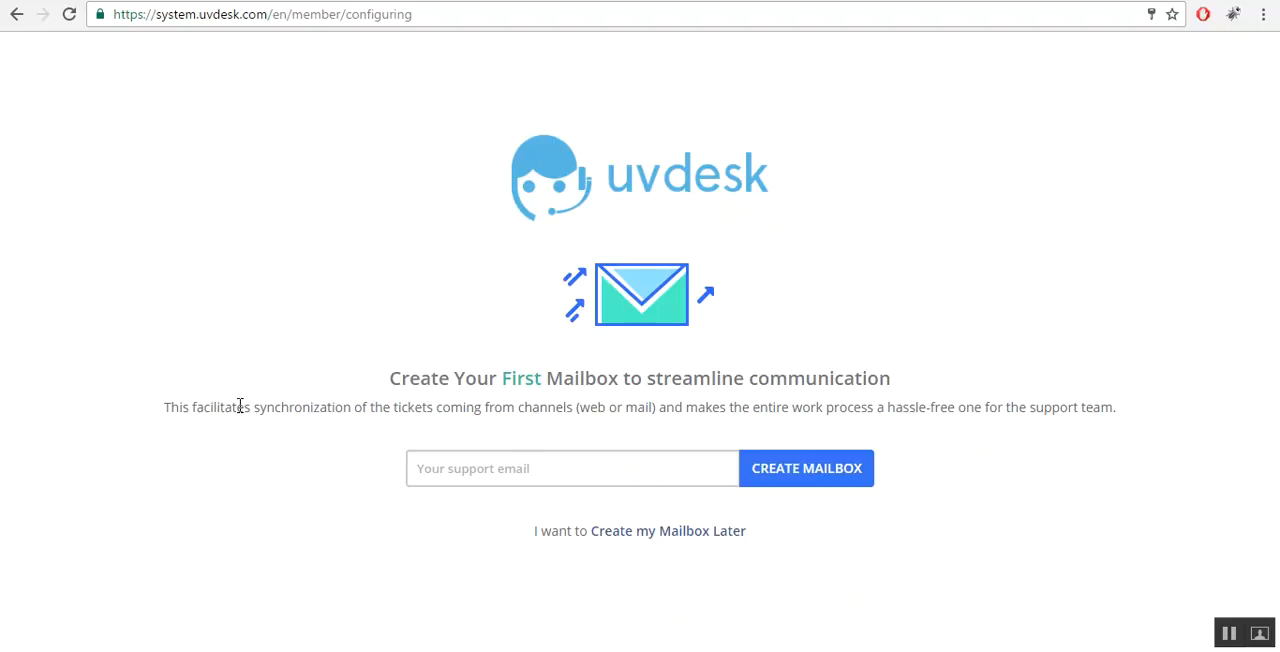
{"action": "mouse_move", "coordinate": [607, 403]}
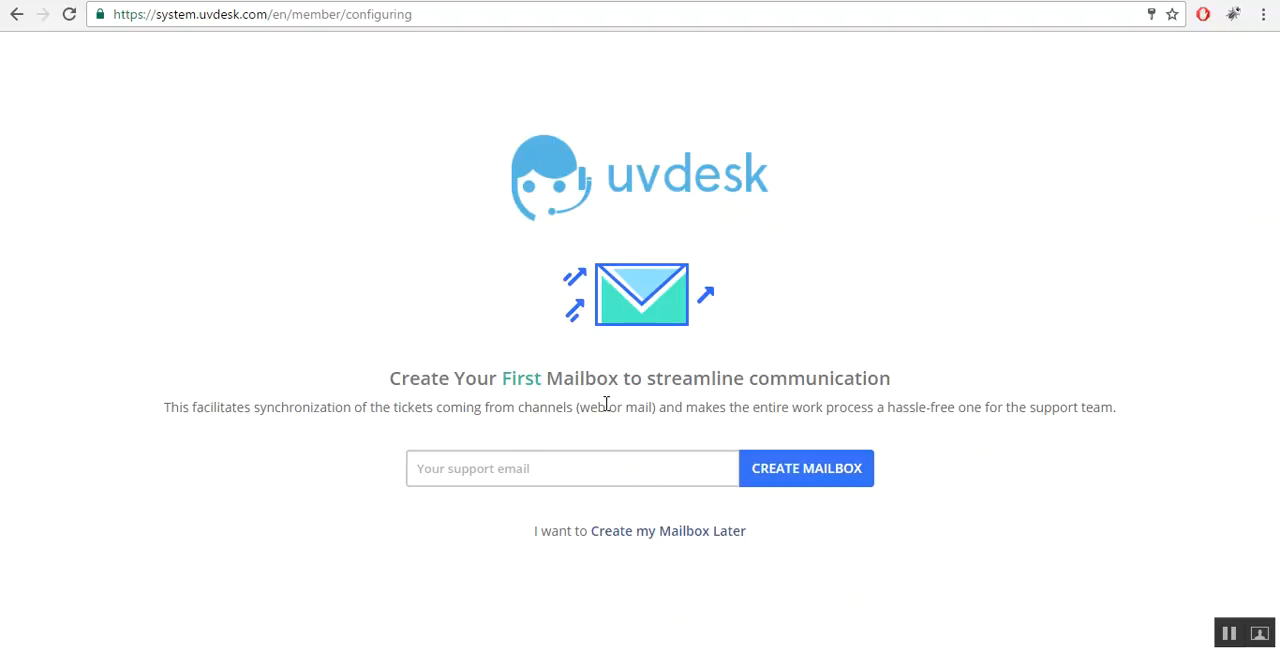
{"action": "mouse_move", "coordinate": [542, 441]}
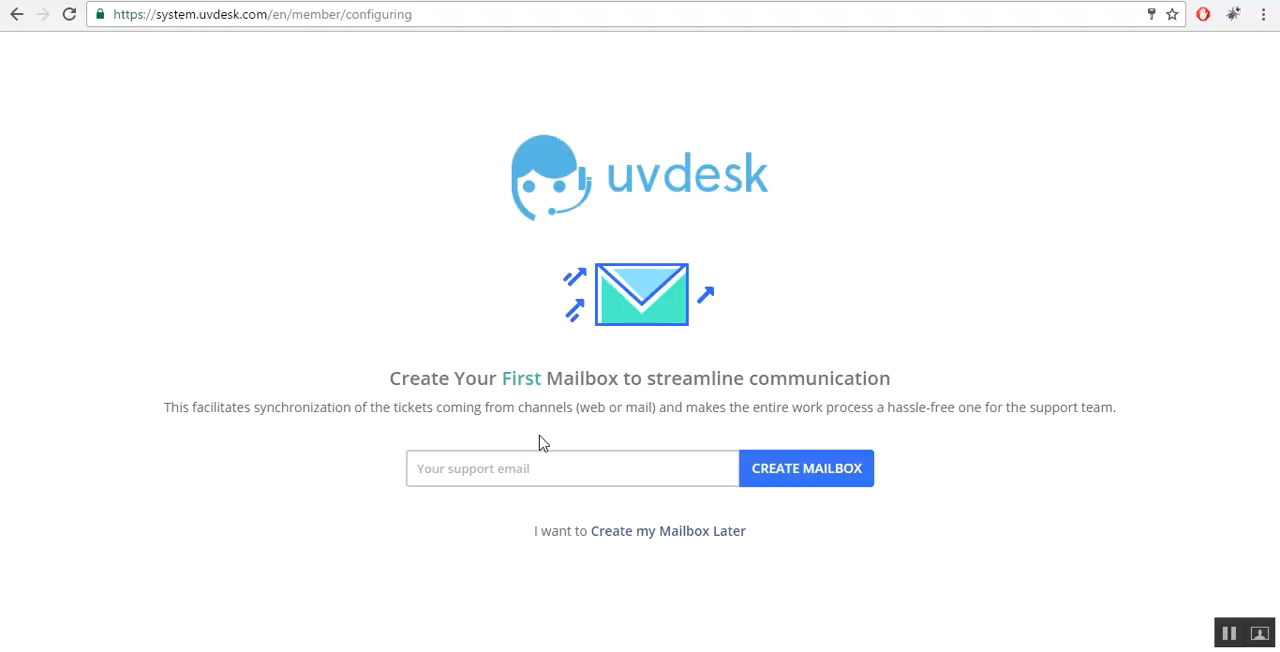
- Create a support mailbox for the suggested zondoc support email address
{"action": "left_click", "coordinate": [572, 468]}
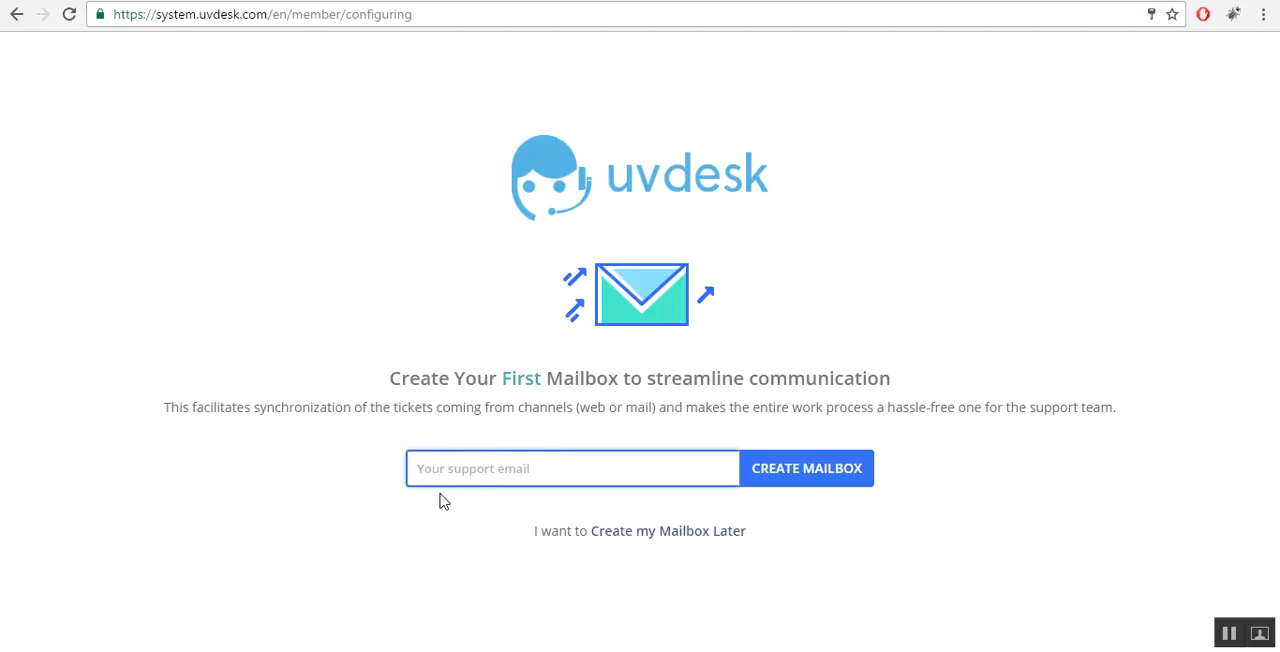
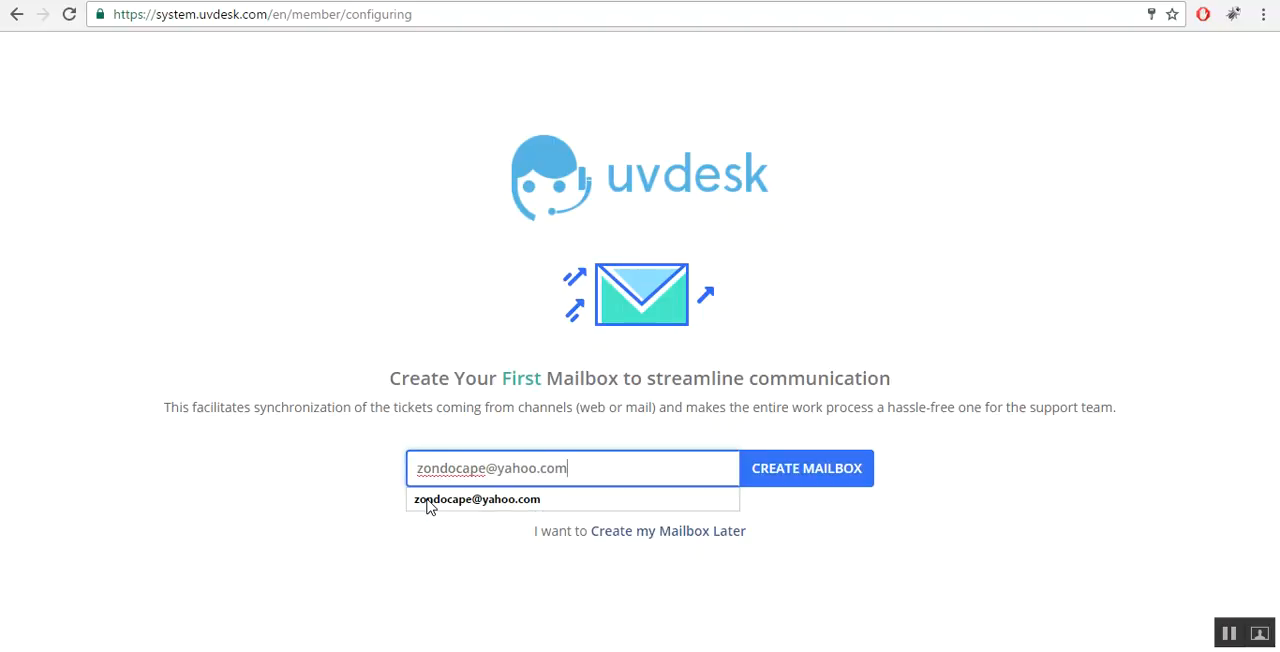
{"action": "mouse_move", "coordinate": [822, 501]}
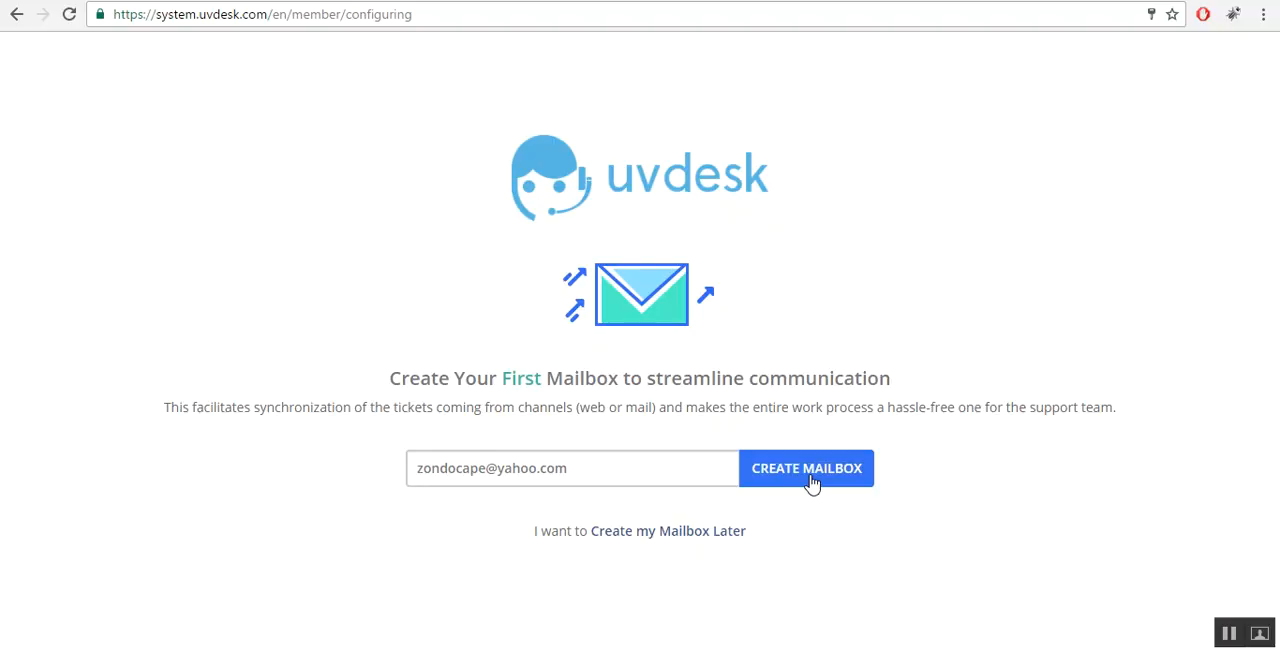
{"action": "mouse_move", "coordinate": [656, 555]}
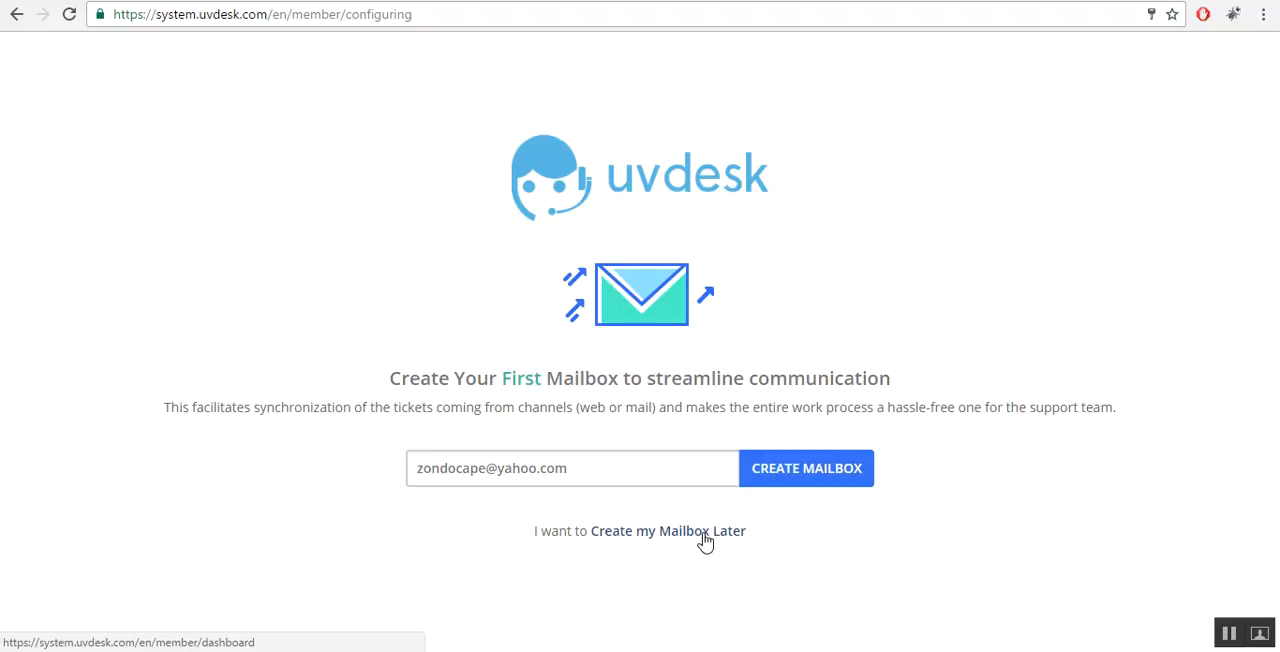
{"action": "mouse_move", "coordinate": [794, 485]}
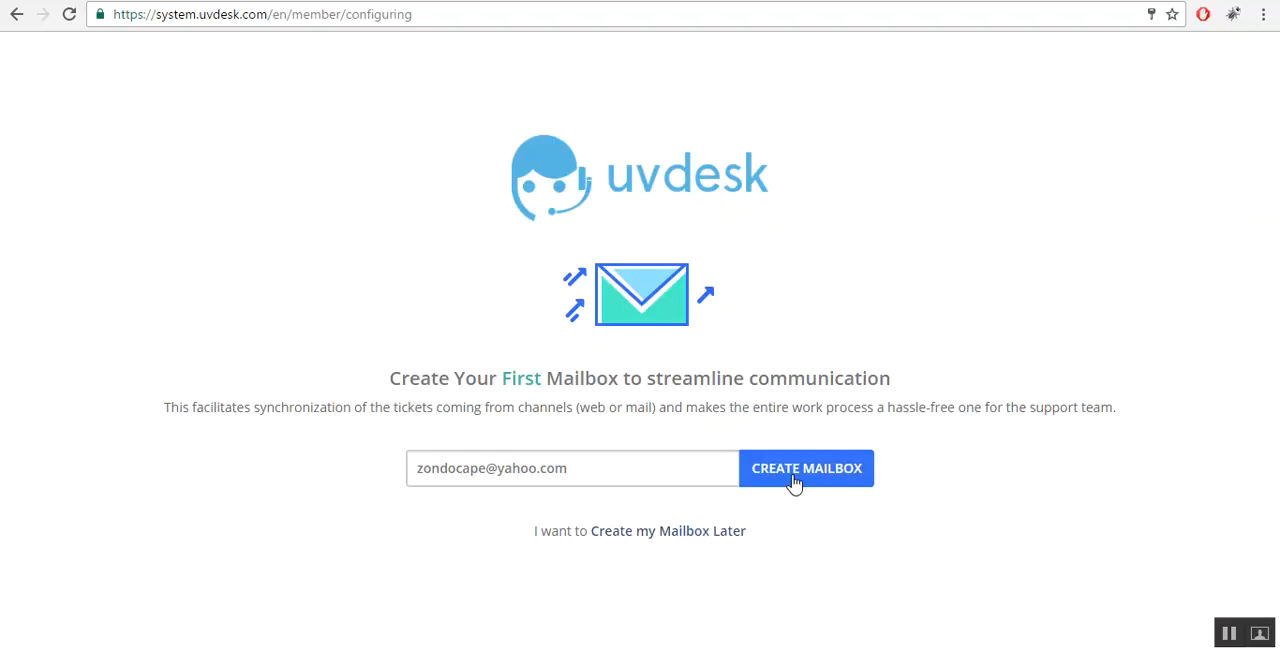
{"action": "mouse_move", "coordinate": [803, 477]}
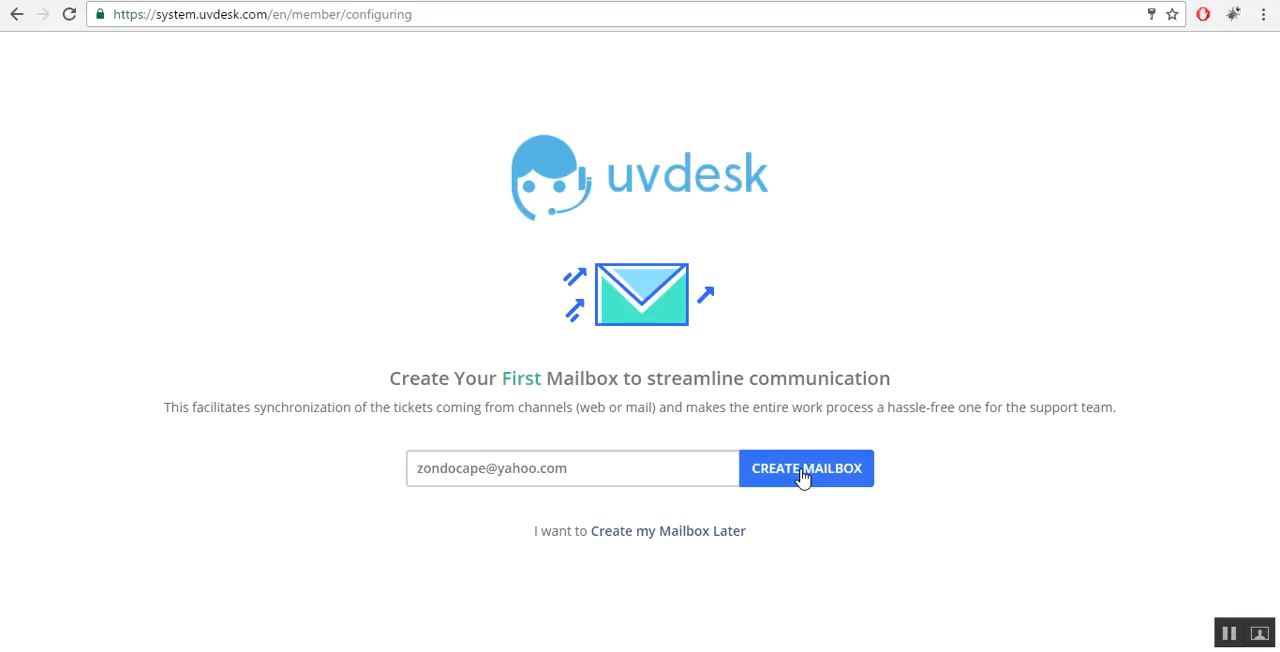
{"action": "left_click", "coordinate": [805, 468]}
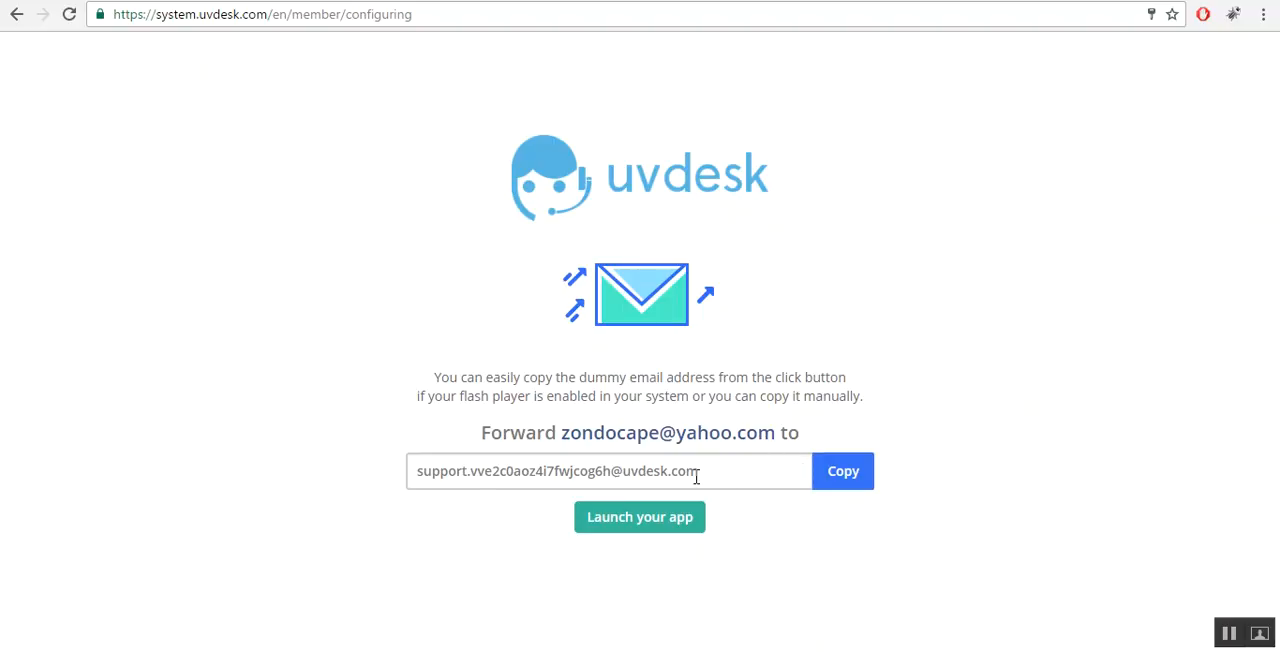
{"action": "mouse_move", "coordinate": [708, 471]}
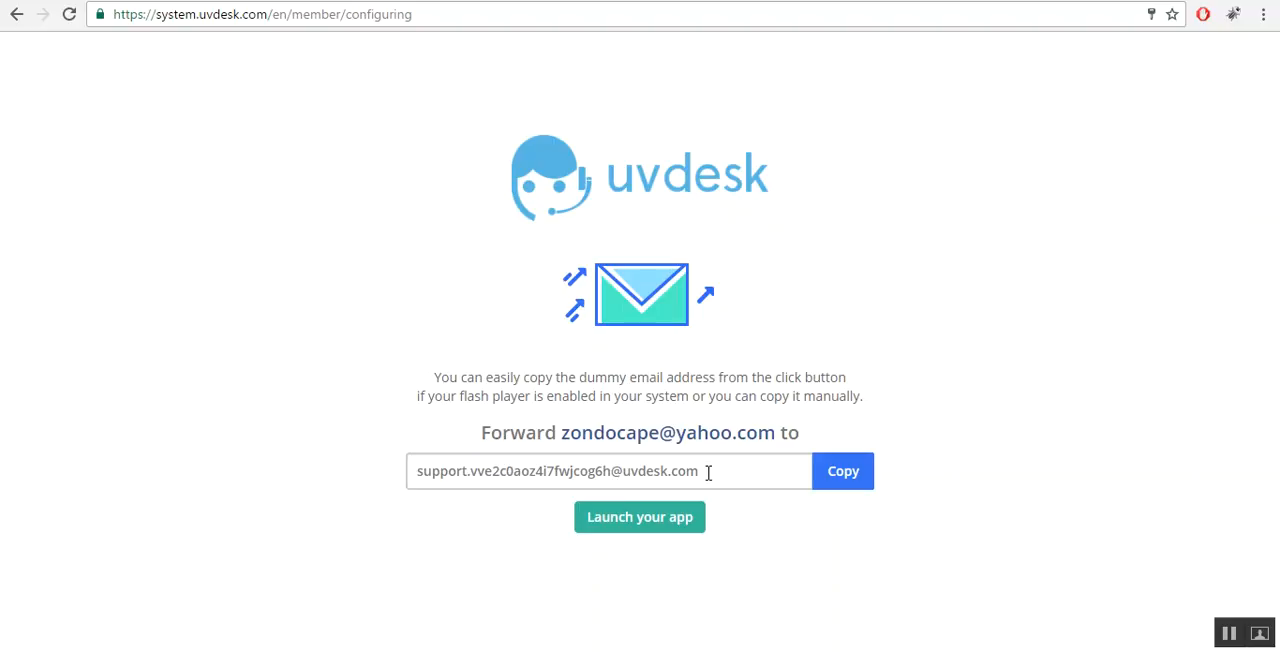
{"action": "mouse_move", "coordinate": [769, 471]}
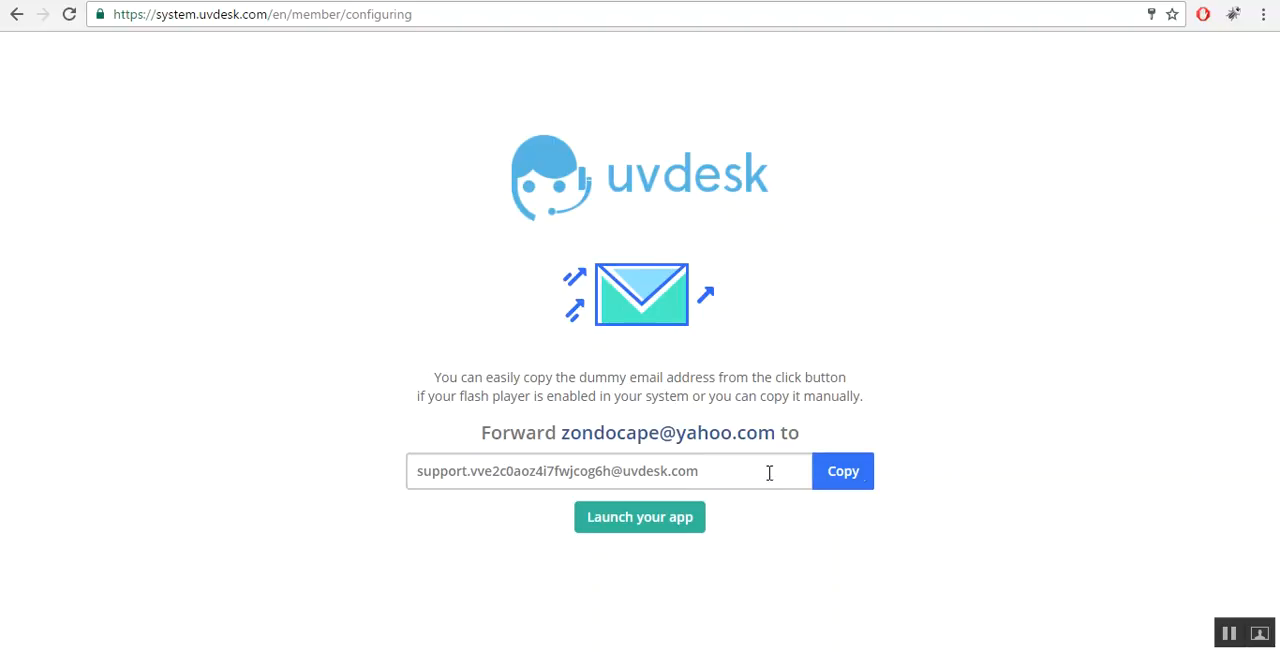
{"action": "mouse_move", "coordinate": [648, 529]}
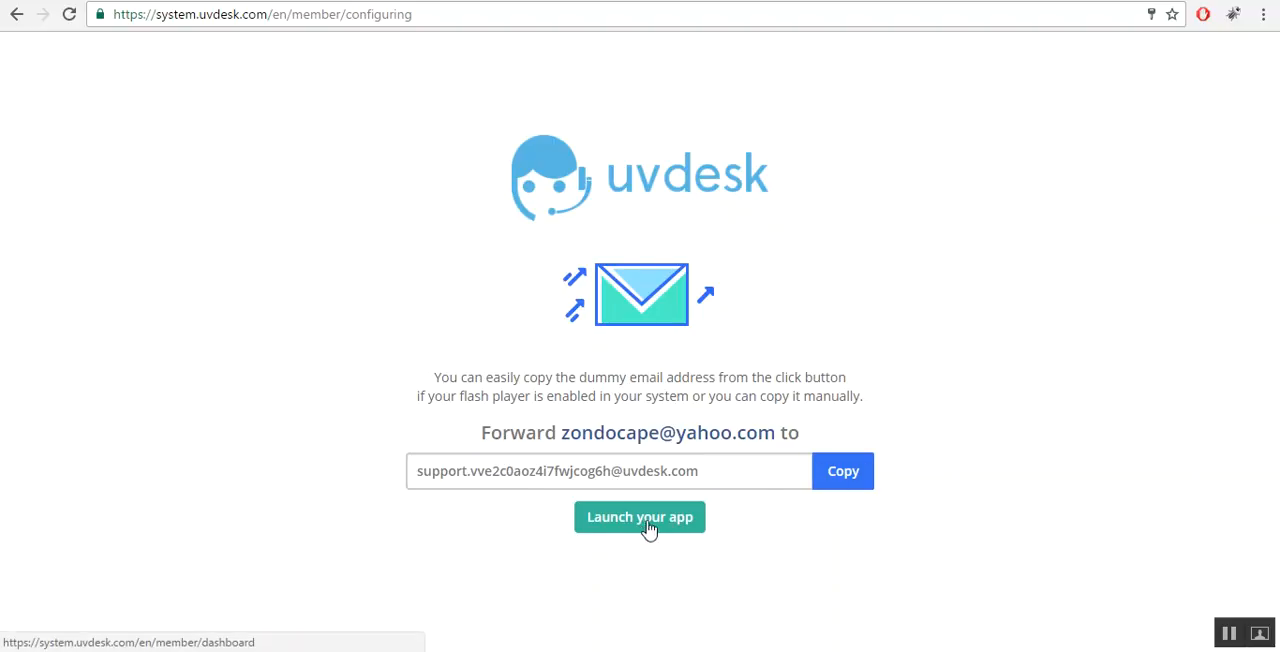
- Launch the app from the forwarding page to reach the helpdesk dashboard
{"action": "left_click", "coordinate": [640, 517]}
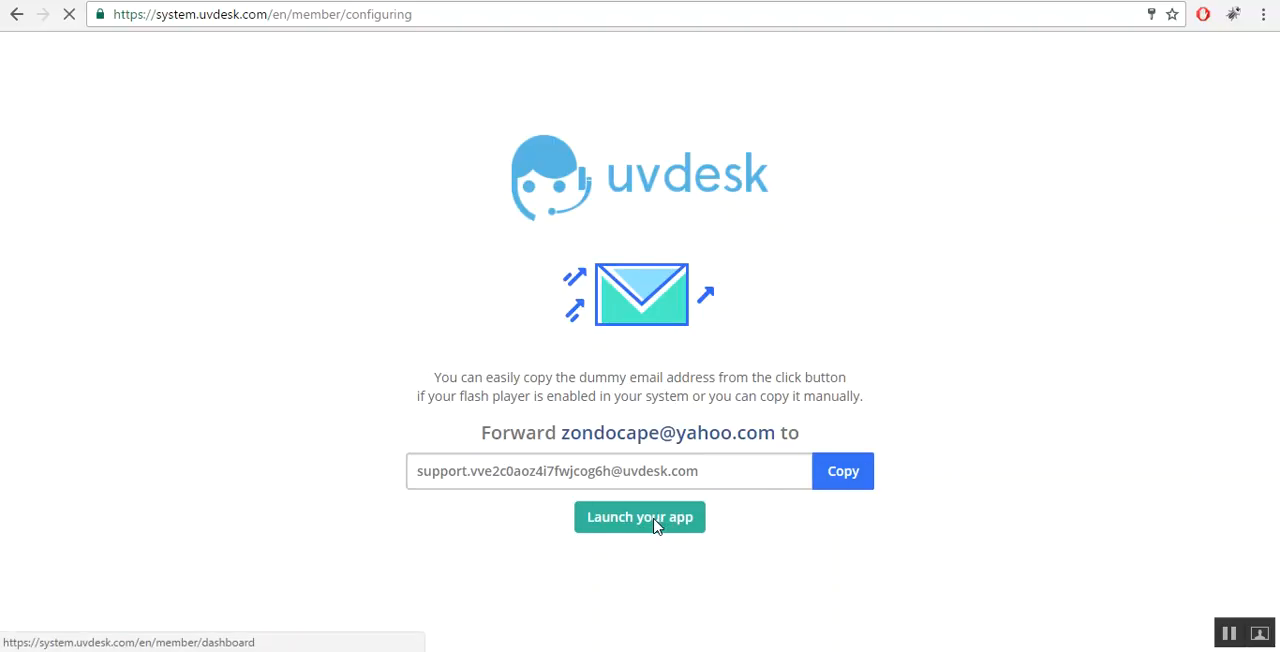
{"action": "left_click", "coordinate": [639, 517]}
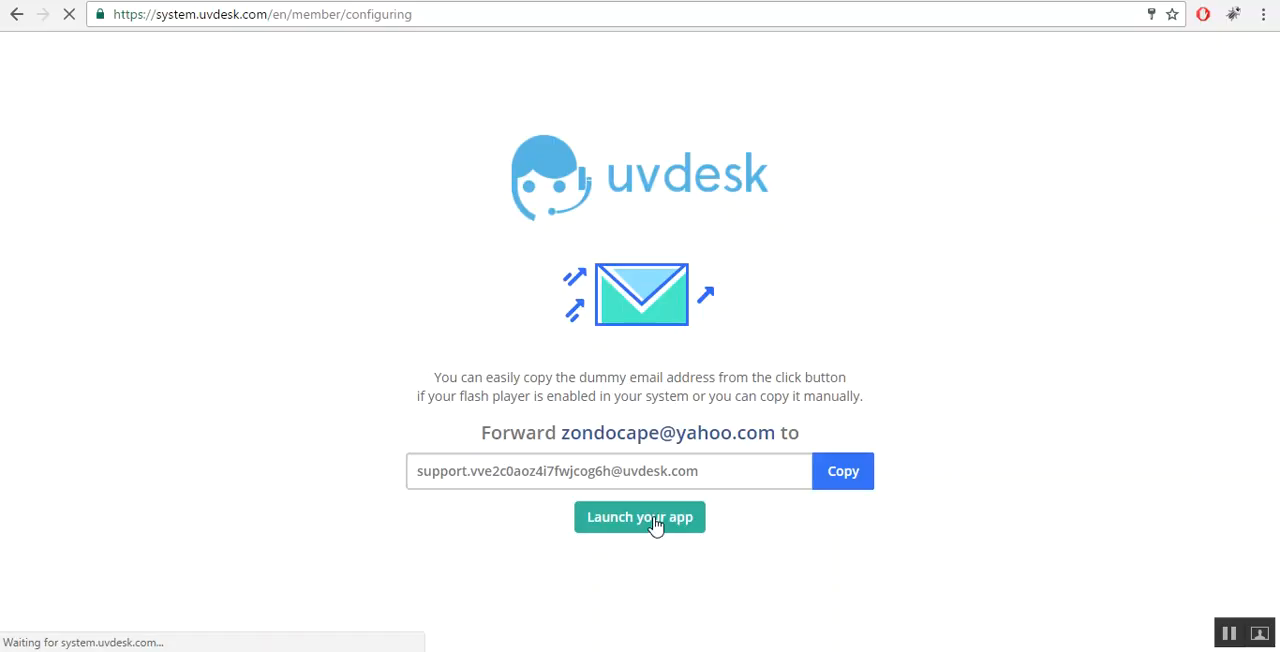
{"action": "left_click", "coordinate": [639, 517]}
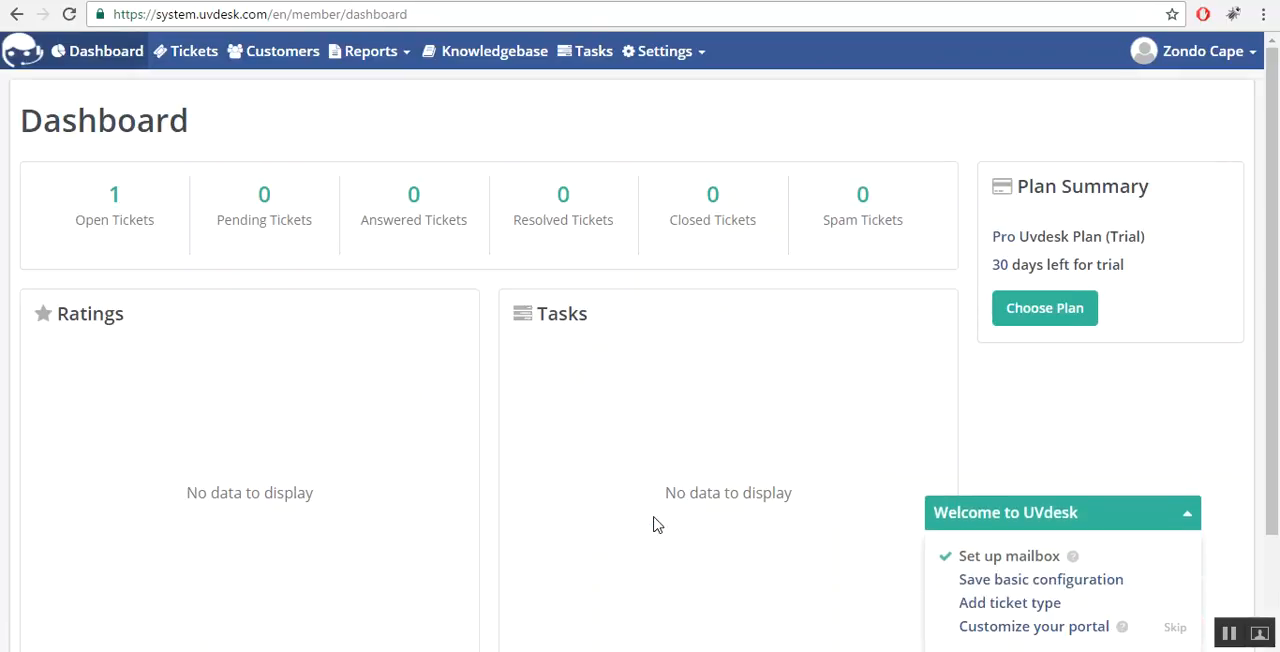
{"action": "mouse_move", "coordinate": [112, 303]}
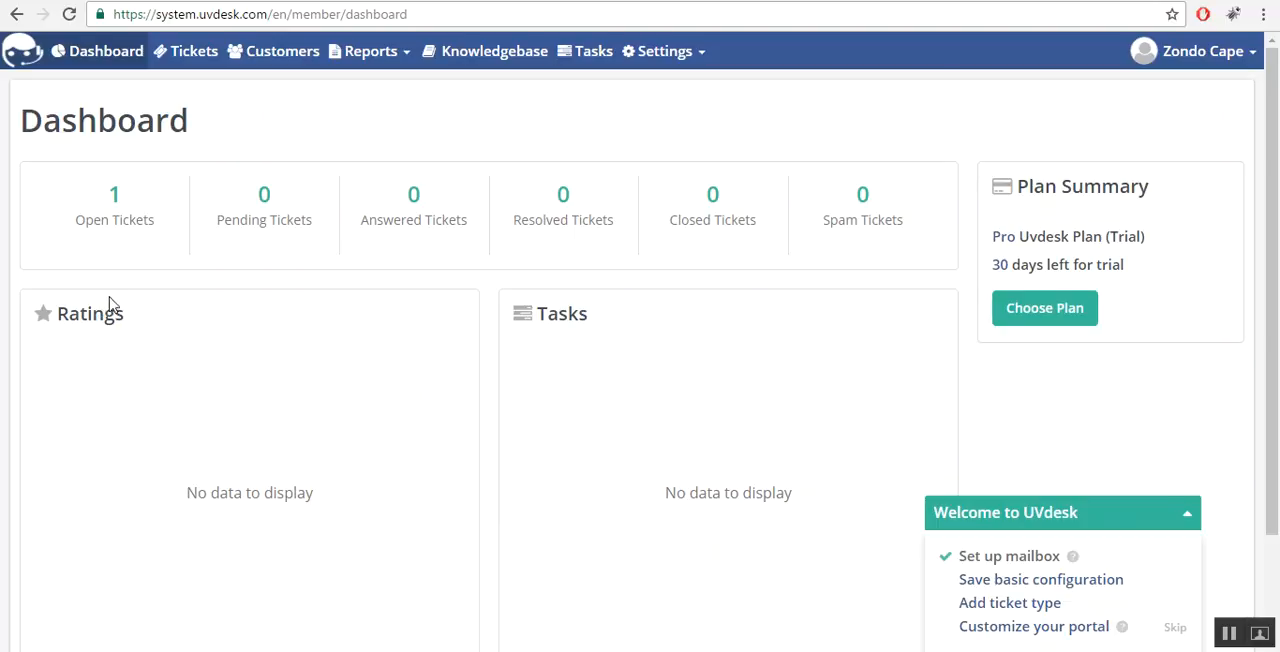
{"action": "mouse_move", "coordinate": [110, 217]}
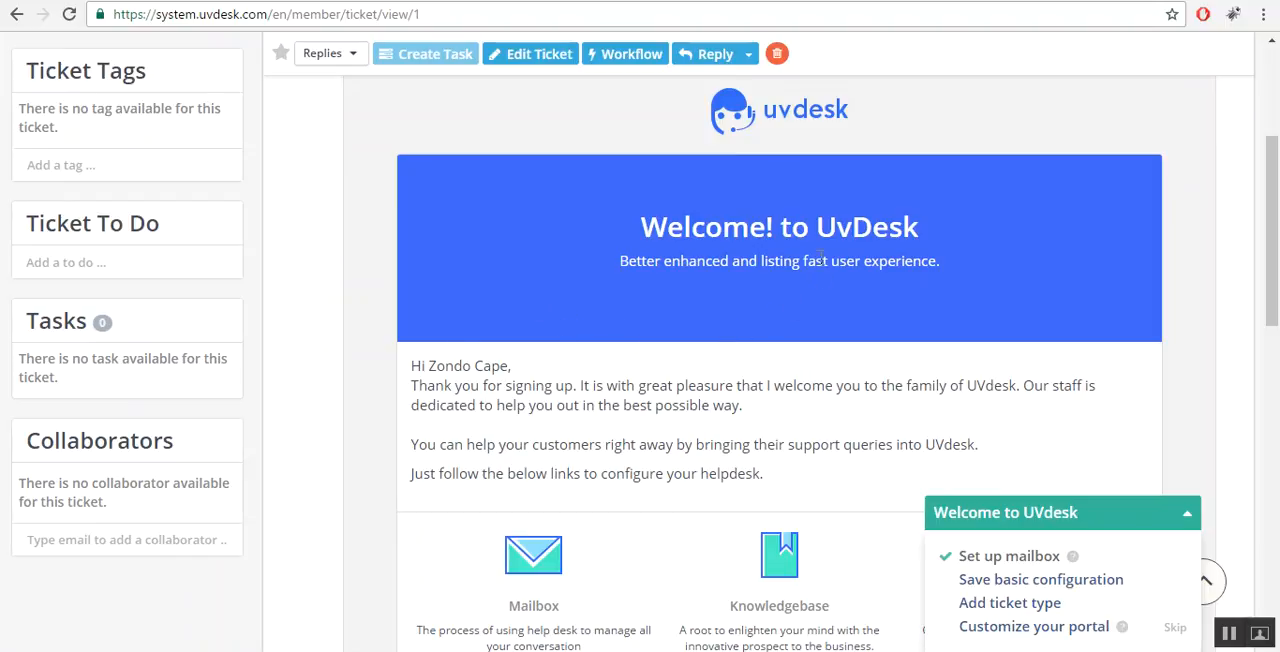
{"action": "mouse_move", "coordinate": [874, 356]}
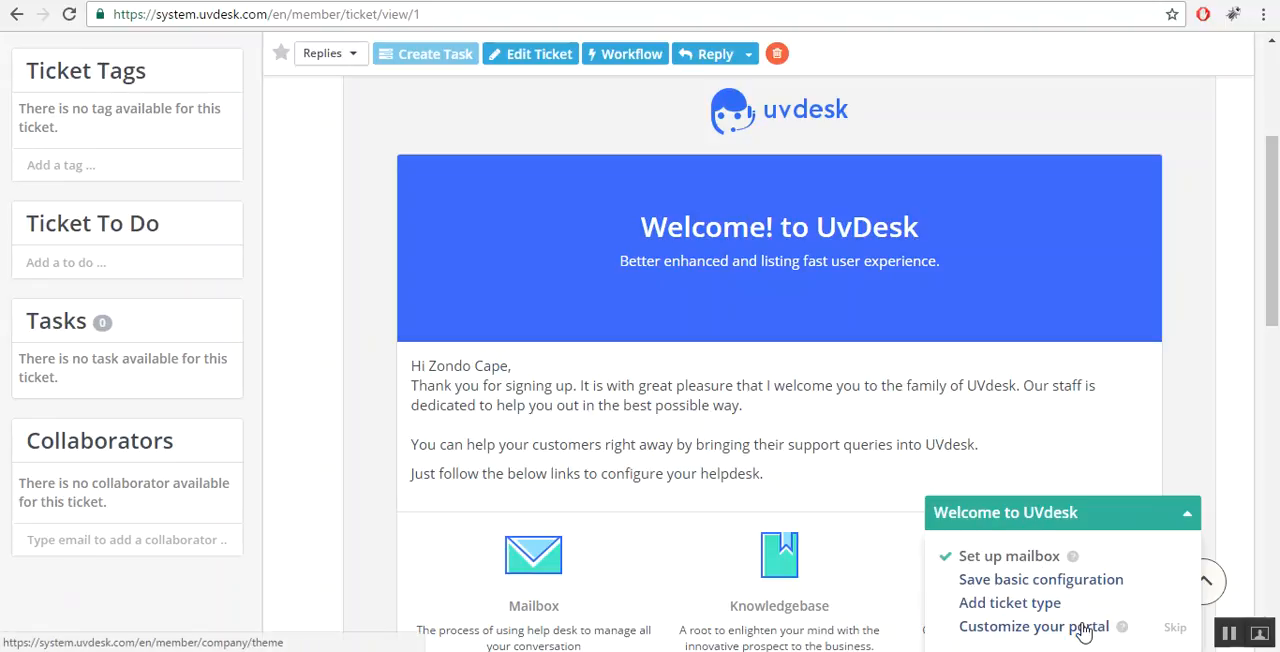
{"action": "mouse_move", "coordinate": [1020, 556]}
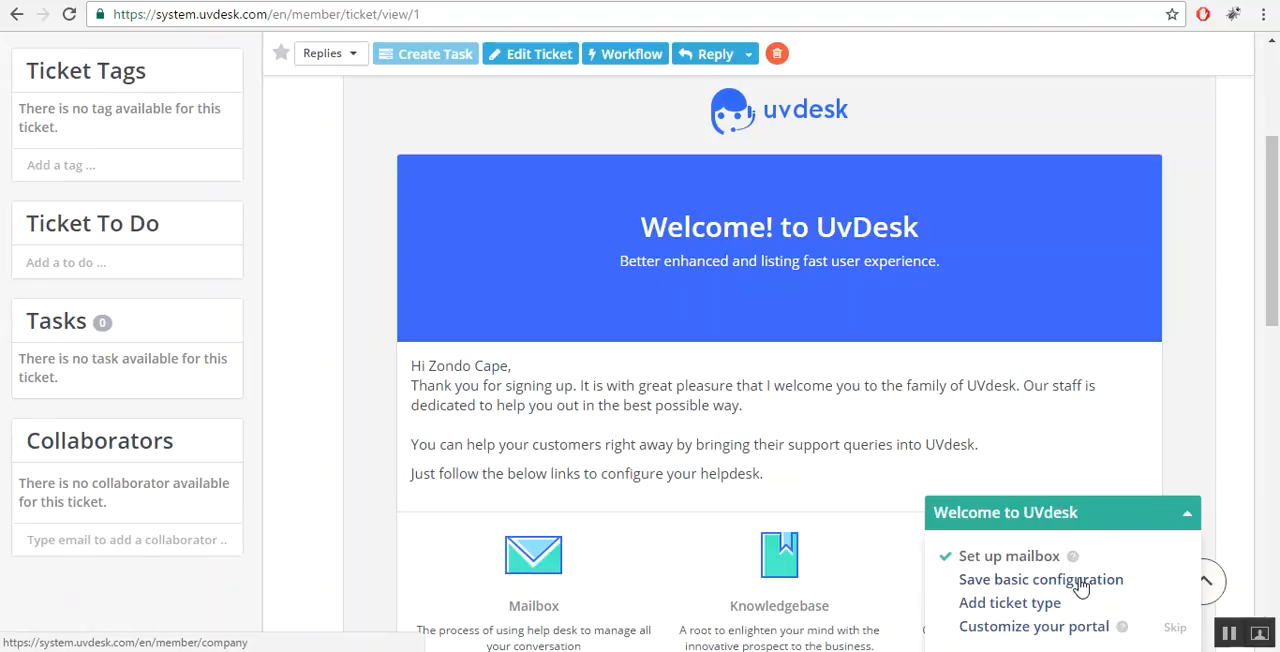
{"action": "mouse_move", "coordinate": [1016, 609]}
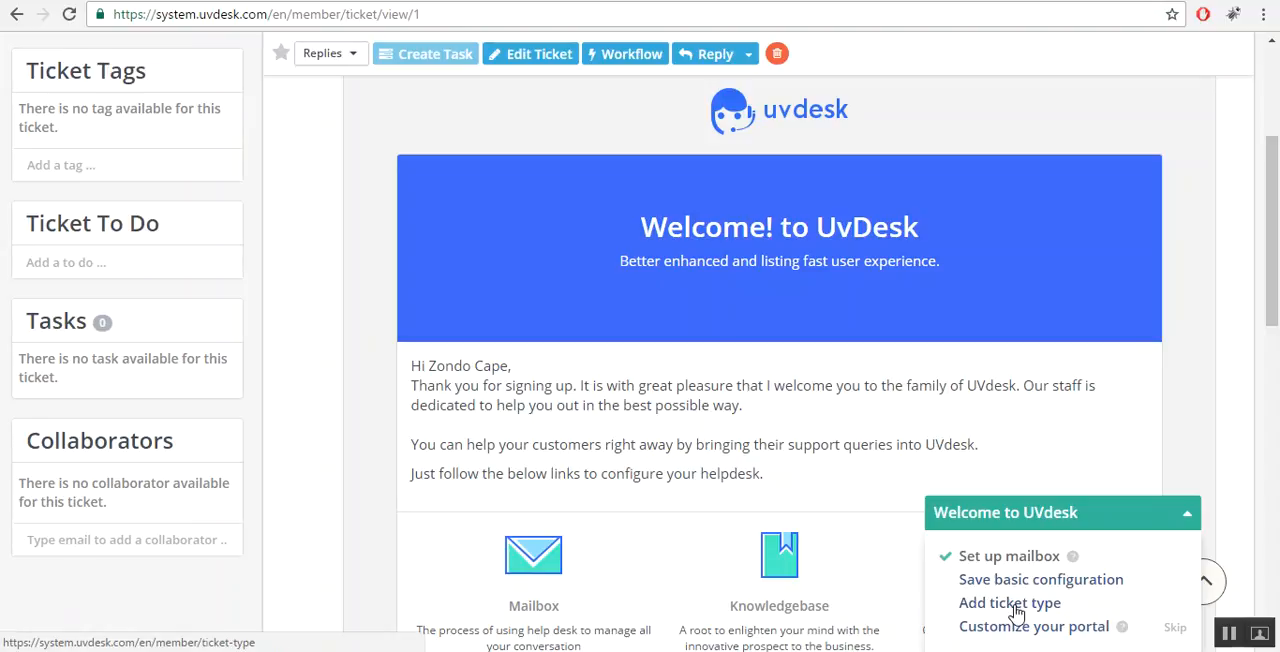
{"action": "mouse_move", "coordinate": [1030, 611]}
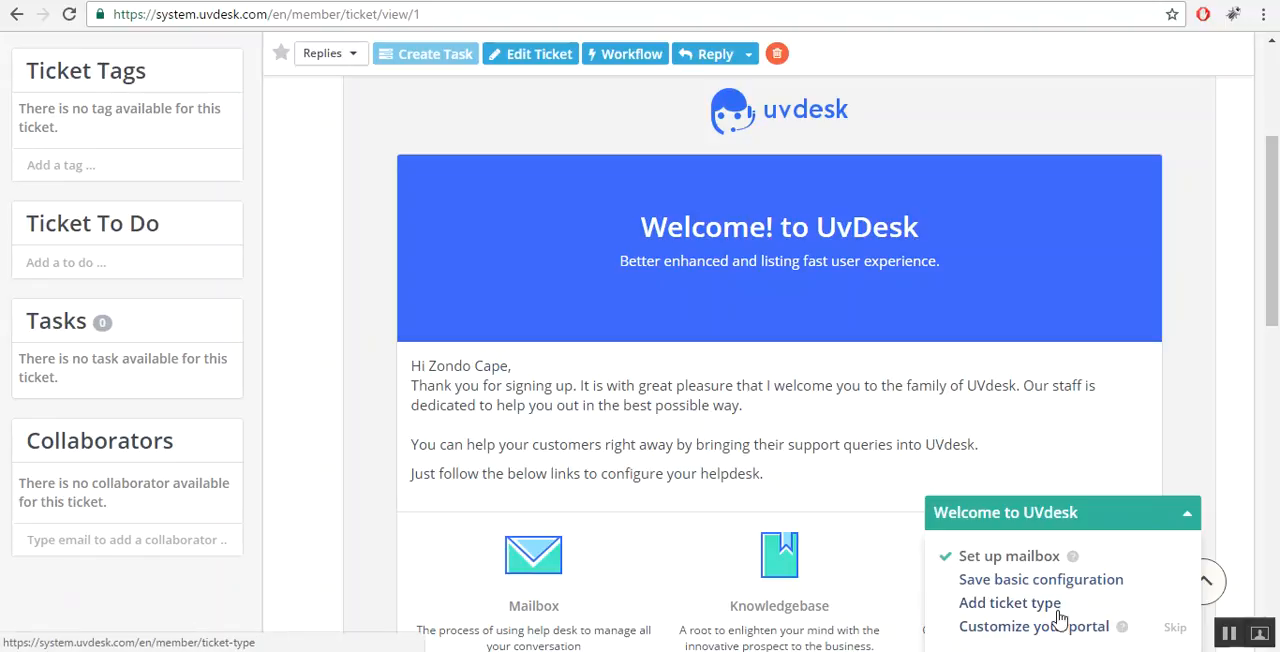
{"action": "mouse_move", "coordinate": [1097, 622]}
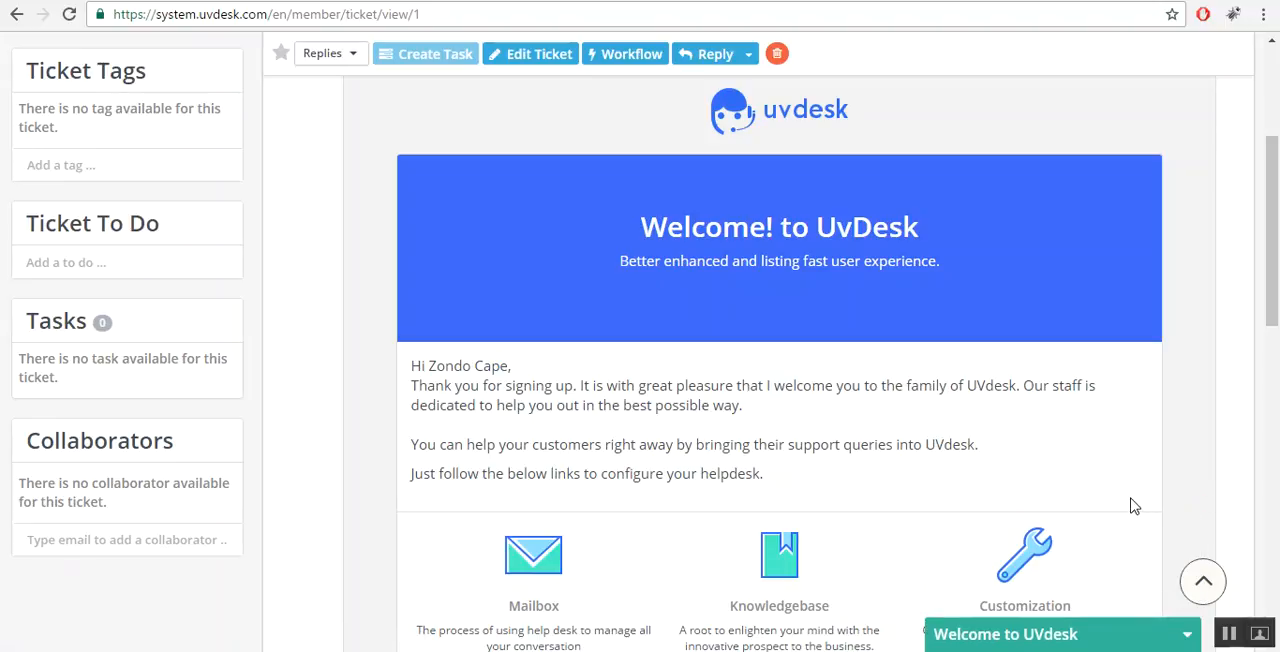
{"action": "mouse_move", "coordinate": [1224, 628]}
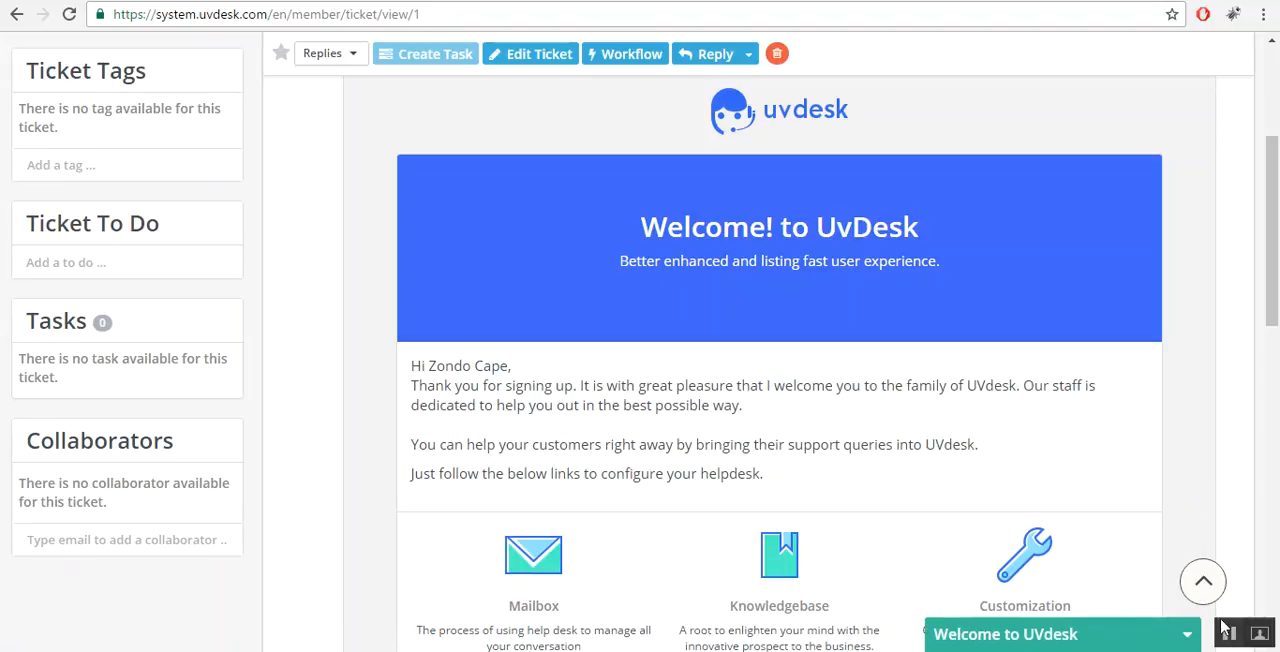